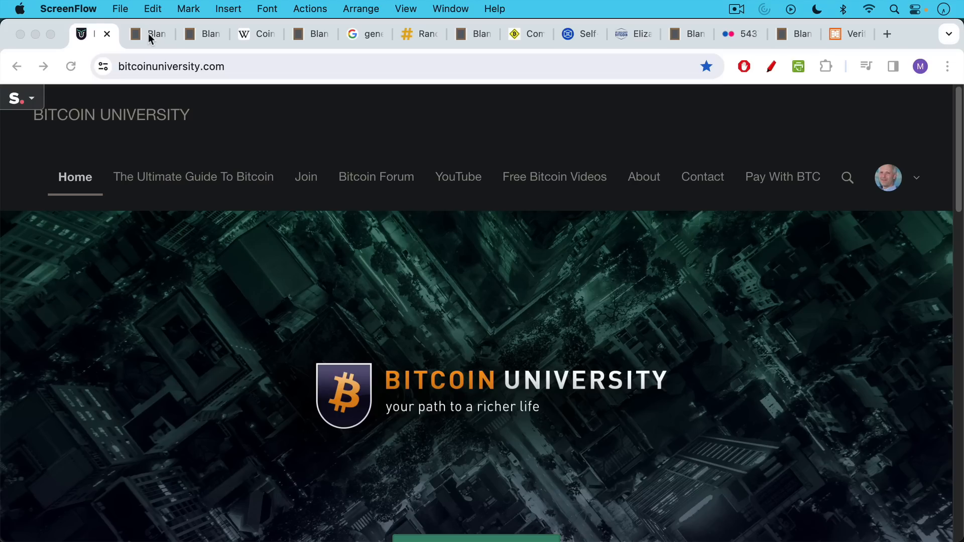
Step: Switch to the Wikipedia tab showing the Coin flipping article
left_click(145, 34)
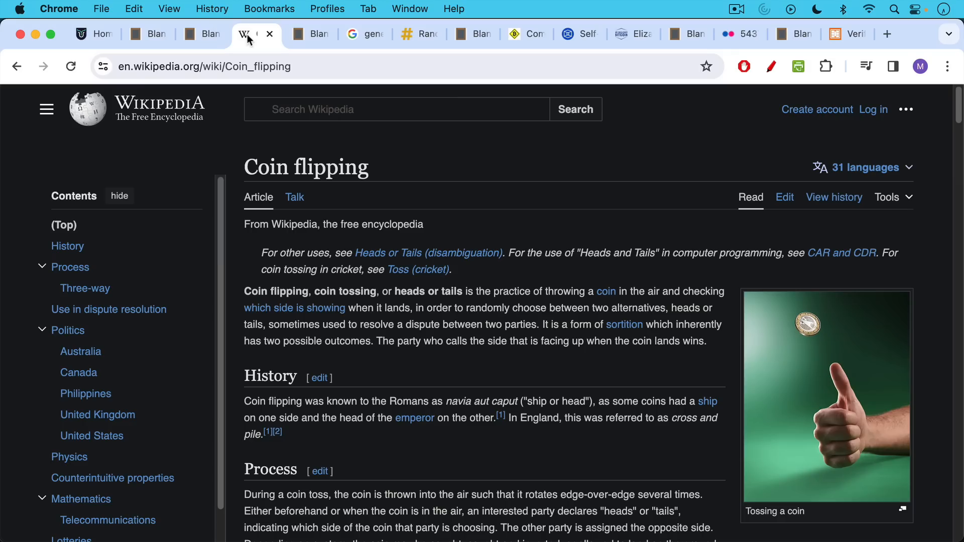
mouse_move(302, 33)
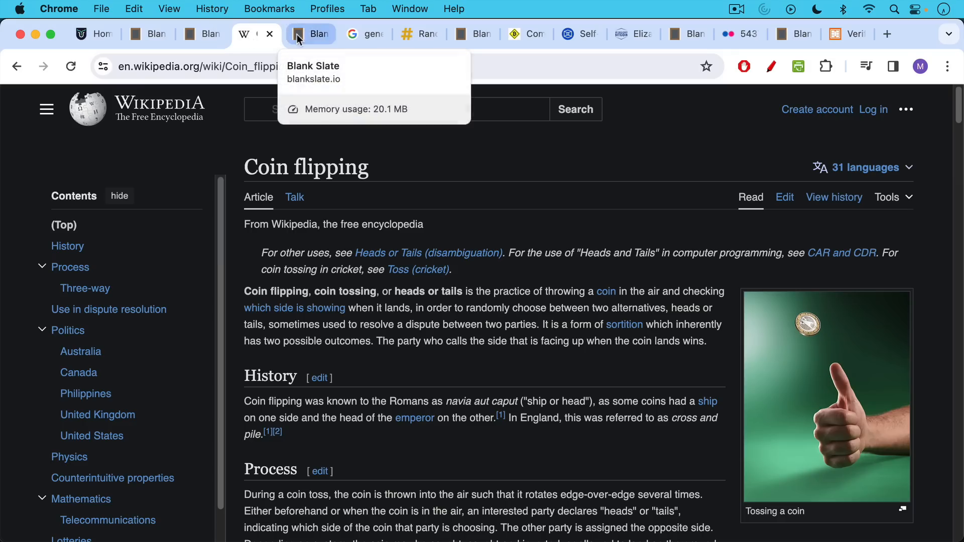
Step: Switch to the Blank Slate note warning parents about children secretly flipping coins
left_click(311, 34)
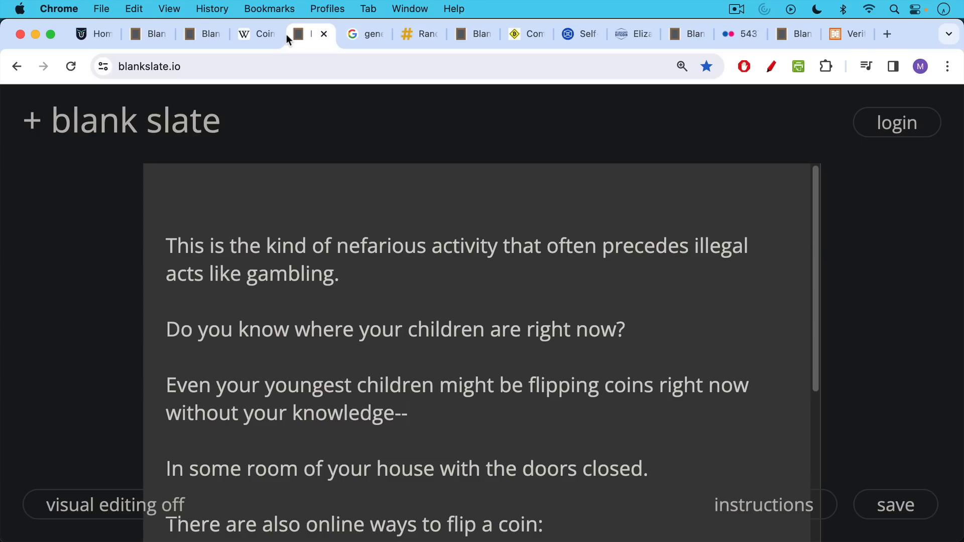
mouse_move(279, 132)
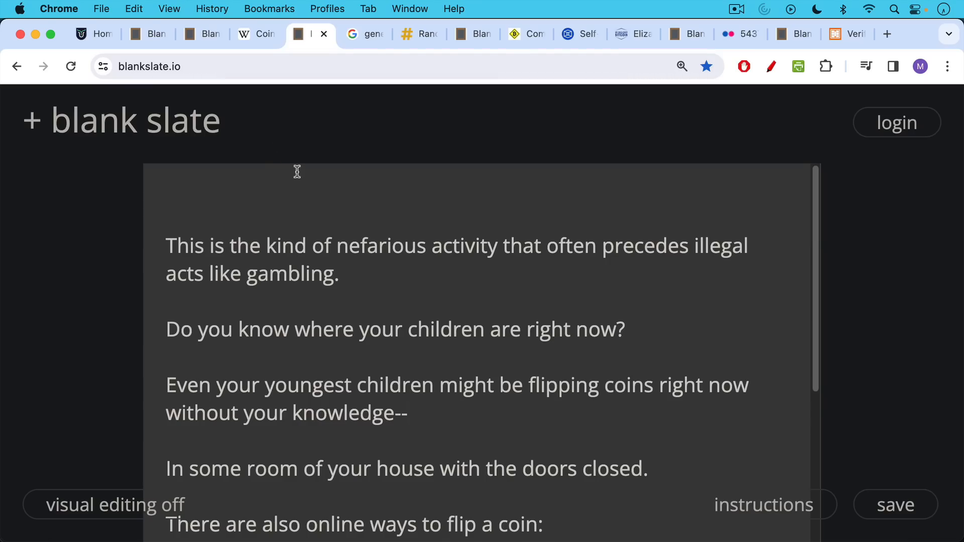
scroll("down", 3)
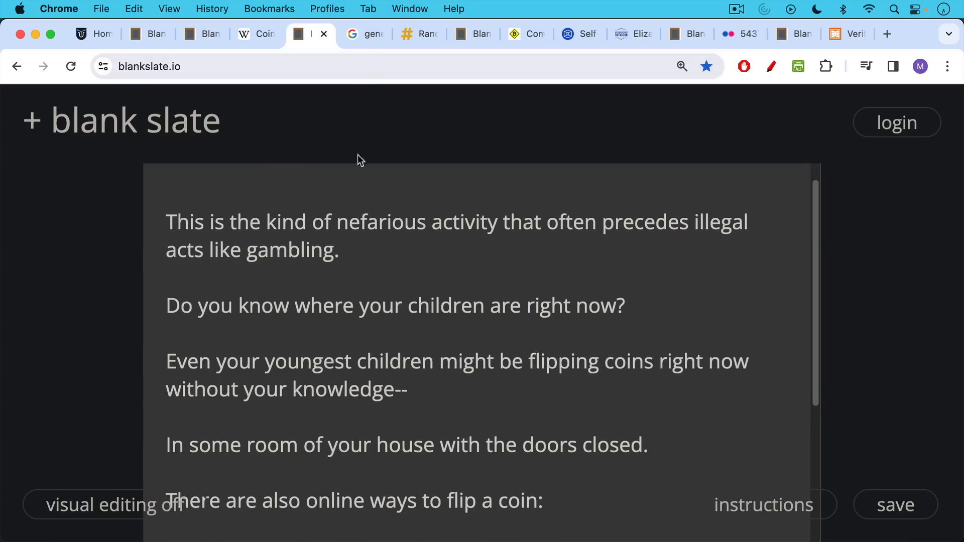
Step: Go from the Google results tab to the random 256-bit binary number generator
left_click(369, 33)
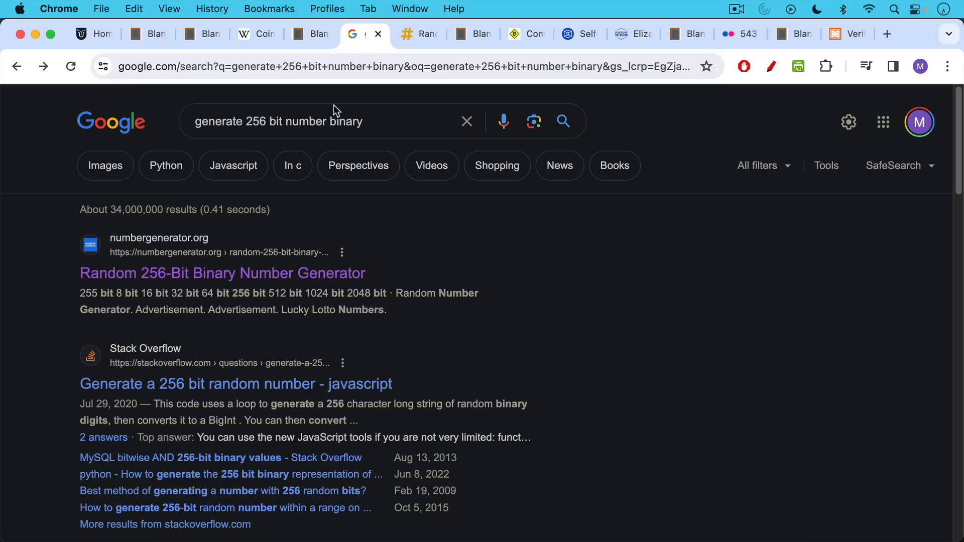
mouse_move(336, 87)
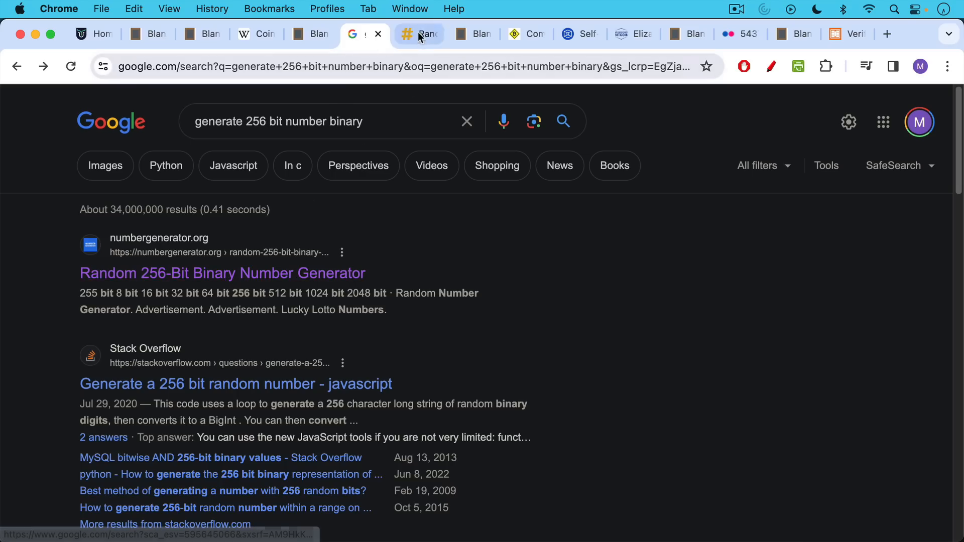
left_click(222, 273)
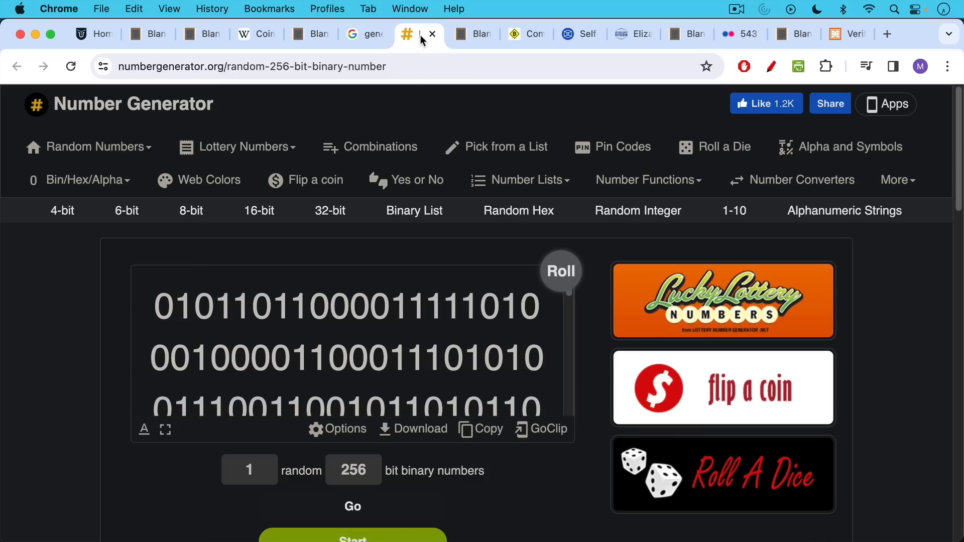
Step: Read the Blank Slate note down to the pen-and-paper Bitcoin private key paragraph
left_click(467, 34)
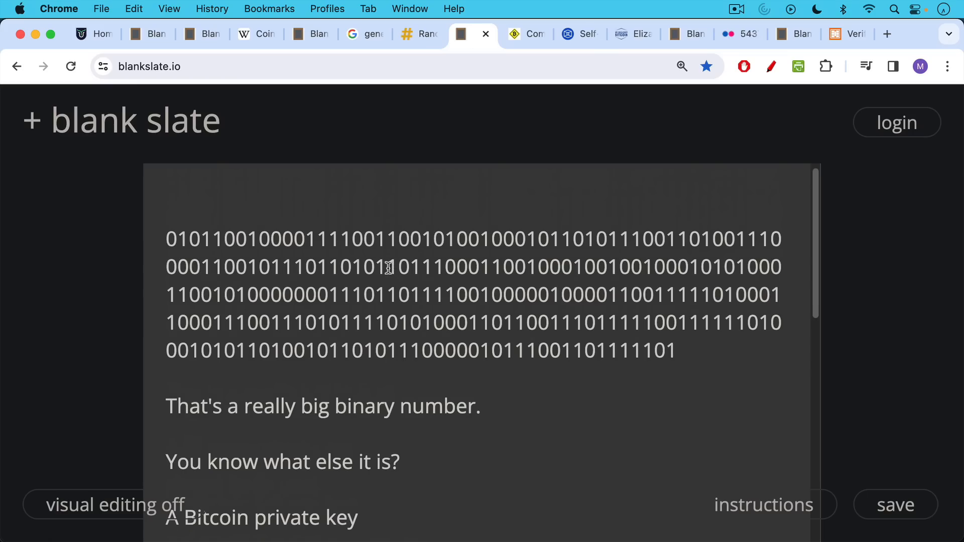
scroll("down", 3)
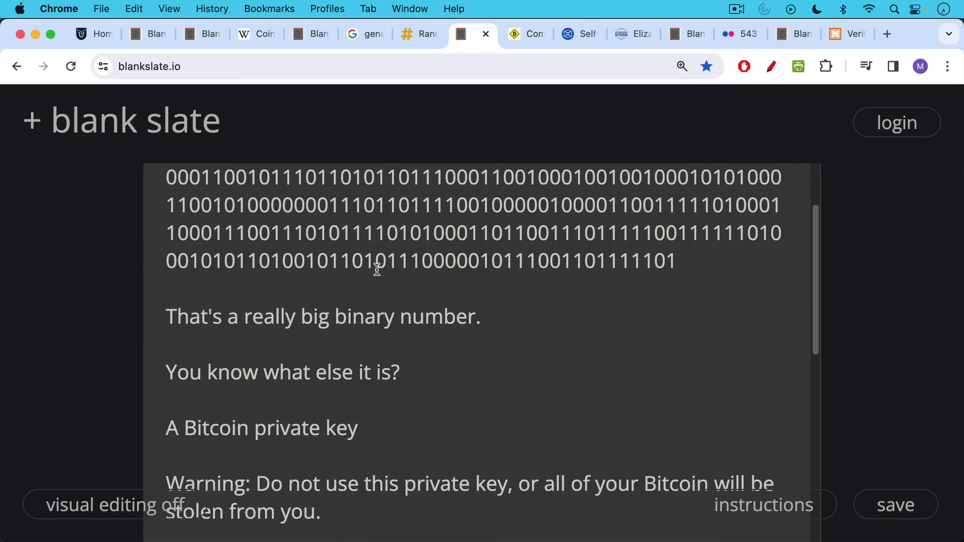
scroll("down", 3)
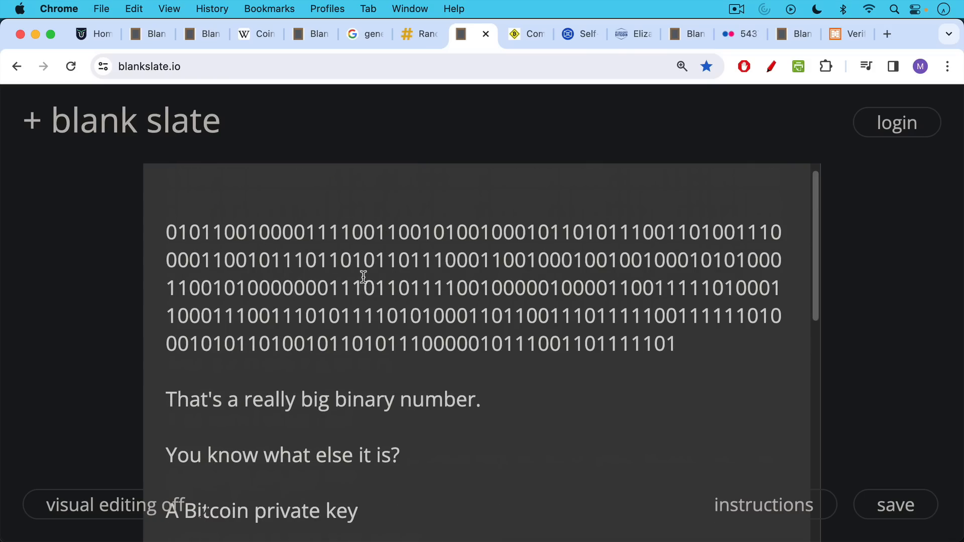
scroll("down", 3)
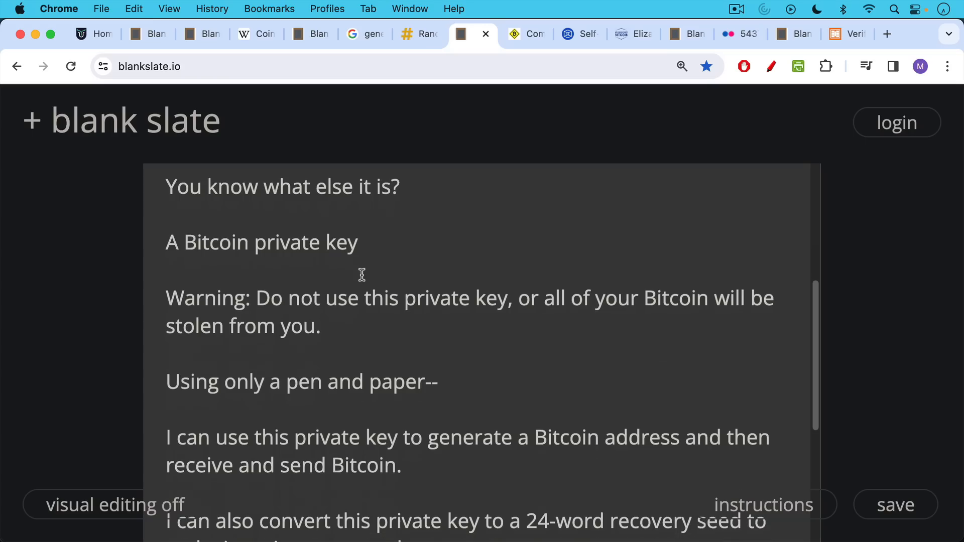
mouse_move(360, 272)
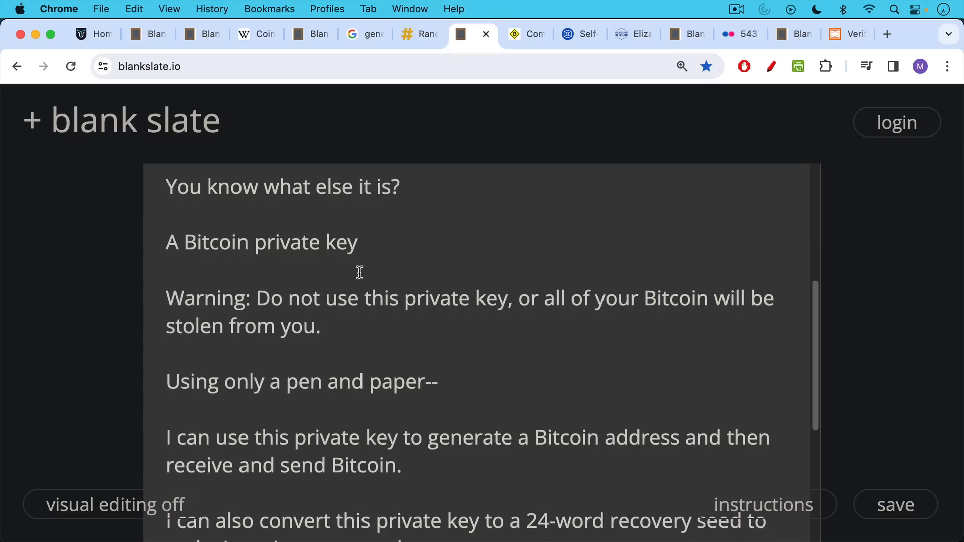
scroll("down", 3)
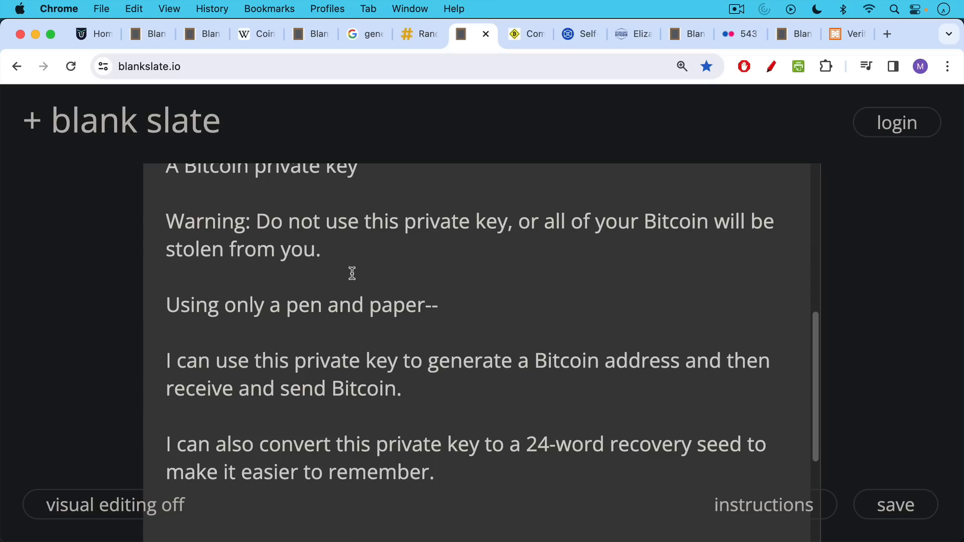
mouse_move(349, 271)
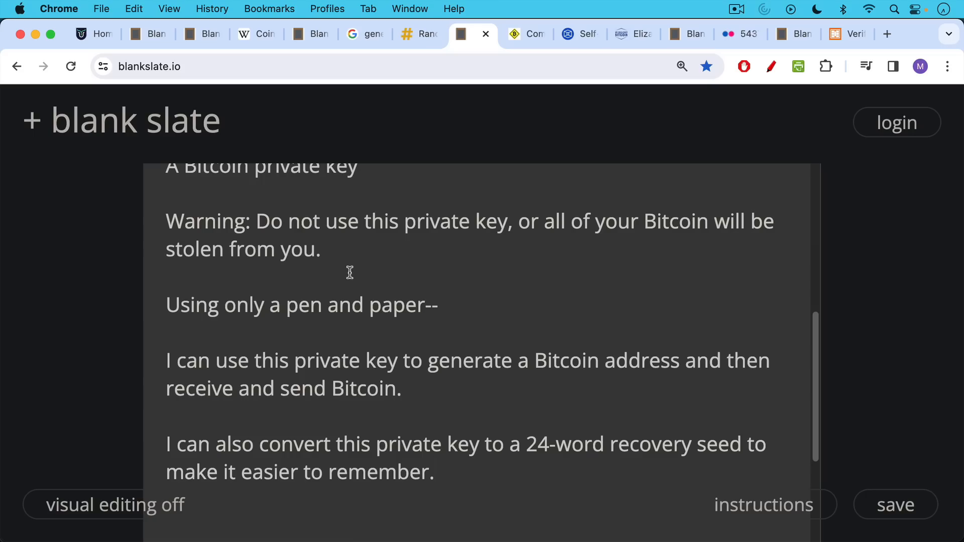
Step: Switch to BitcoinSafety's page listing the 2048 BIP-39 seed words
left_click(523, 35)
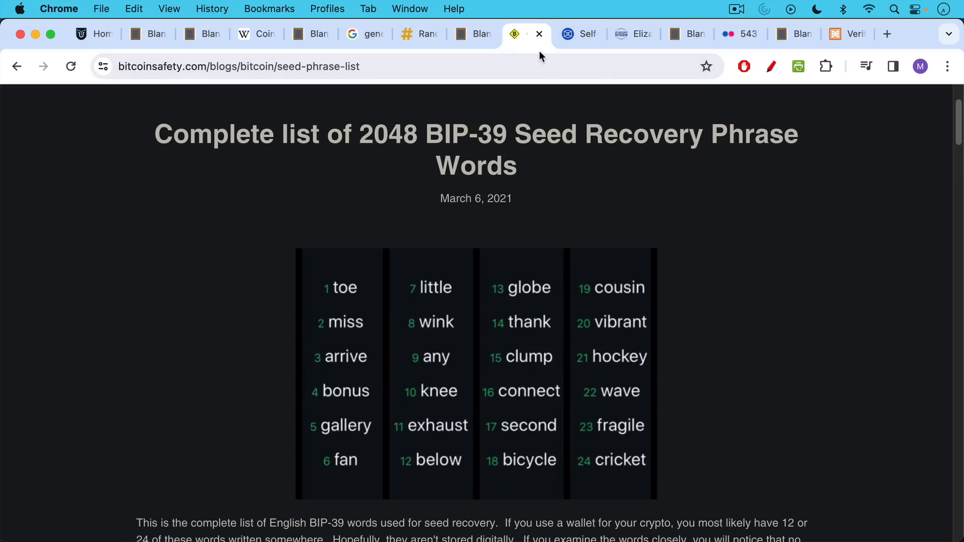
Step: Switch to The Block's article on the EU avoiding a self-hosted wallet ban
left_click(571, 33)
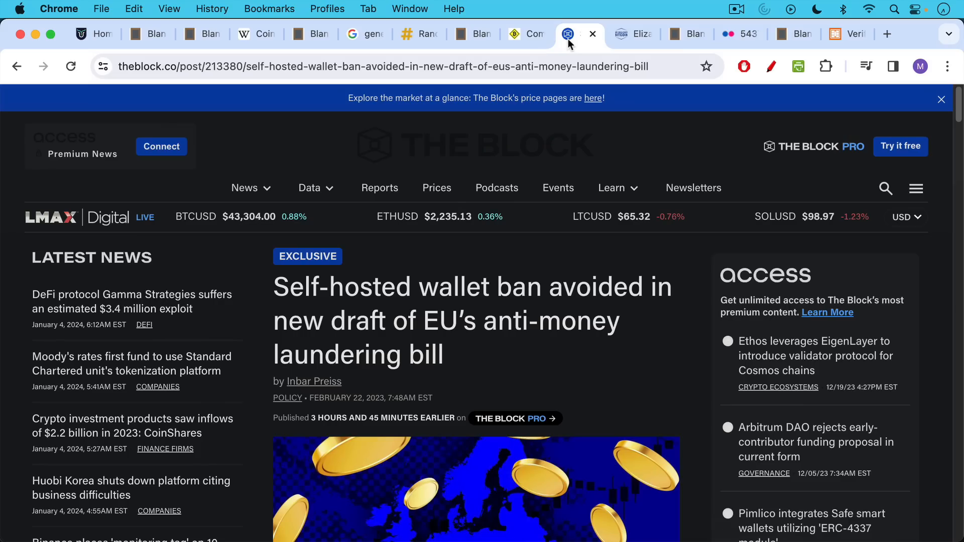
mouse_move(417, 230)
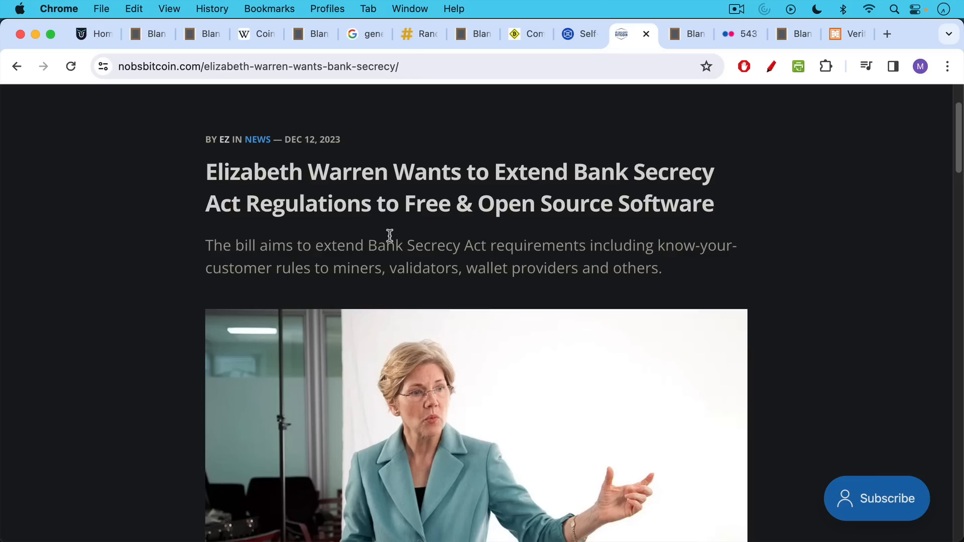
mouse_move(367, 236)
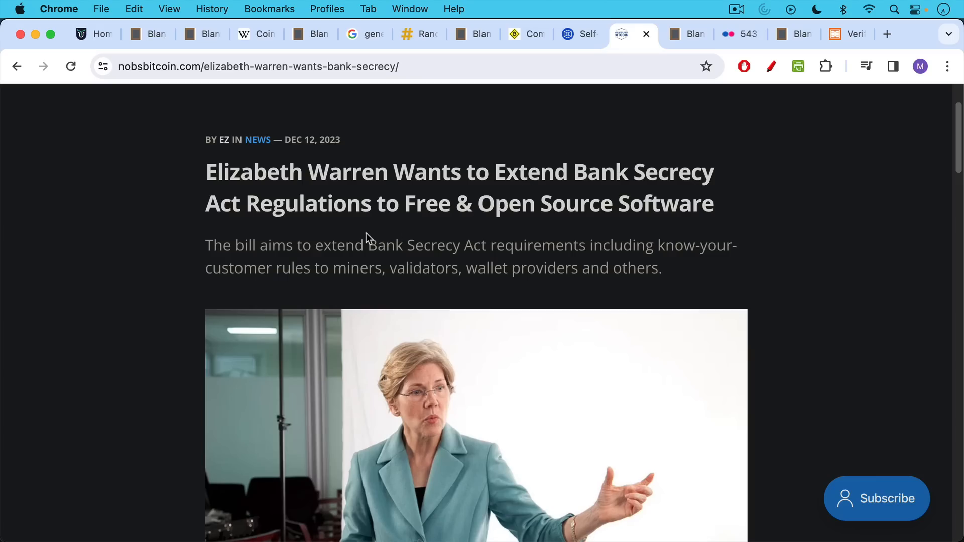
mouse_move(368, 225)
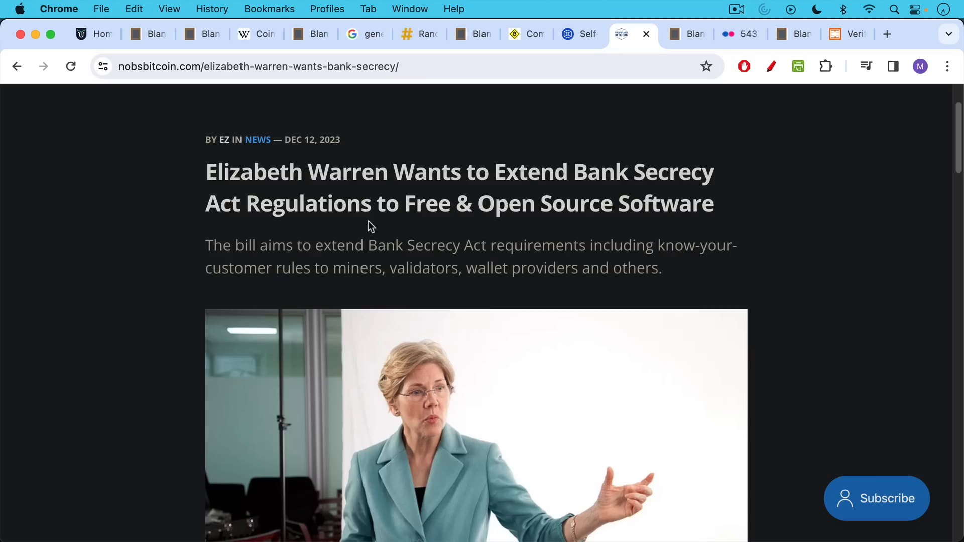
Step: Scroll the No Bullshit Bitcoin article to the 'unhosted digital wallets' provision
scroll("down", 3)
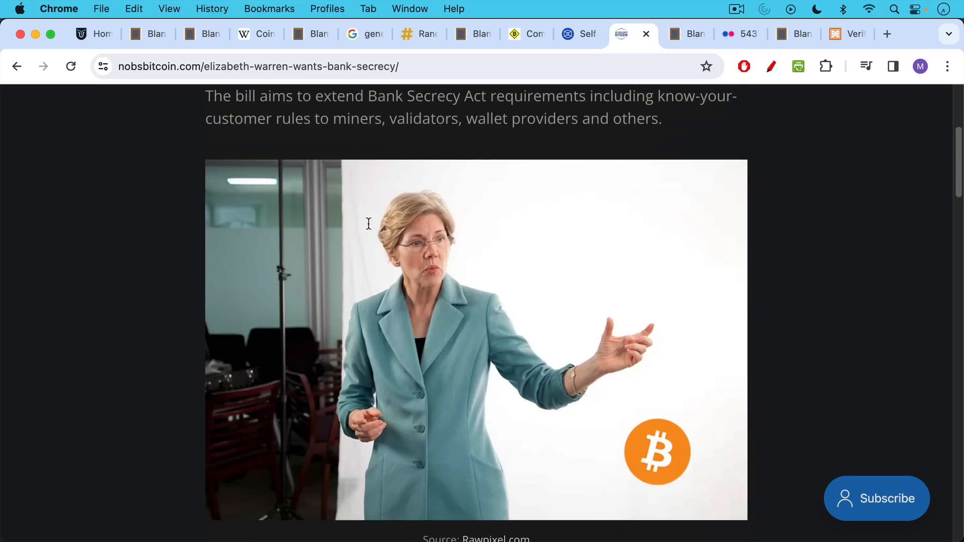
scroll("down", 3)
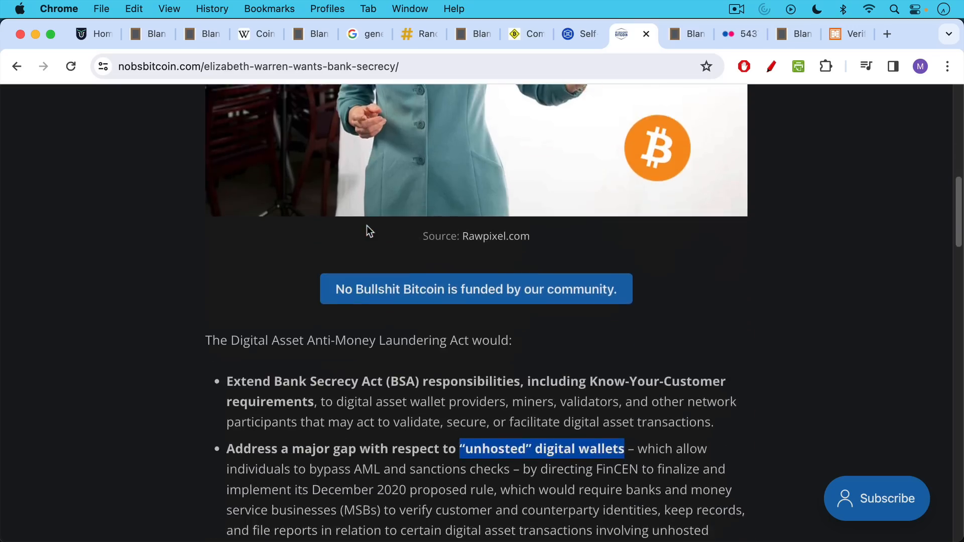
scroll("down", 3)
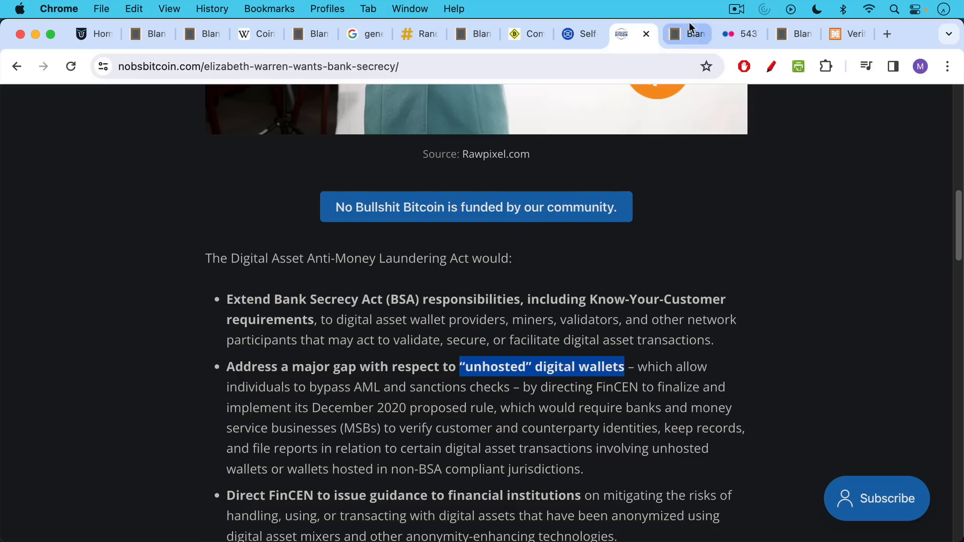
mouse_move(668, 156)
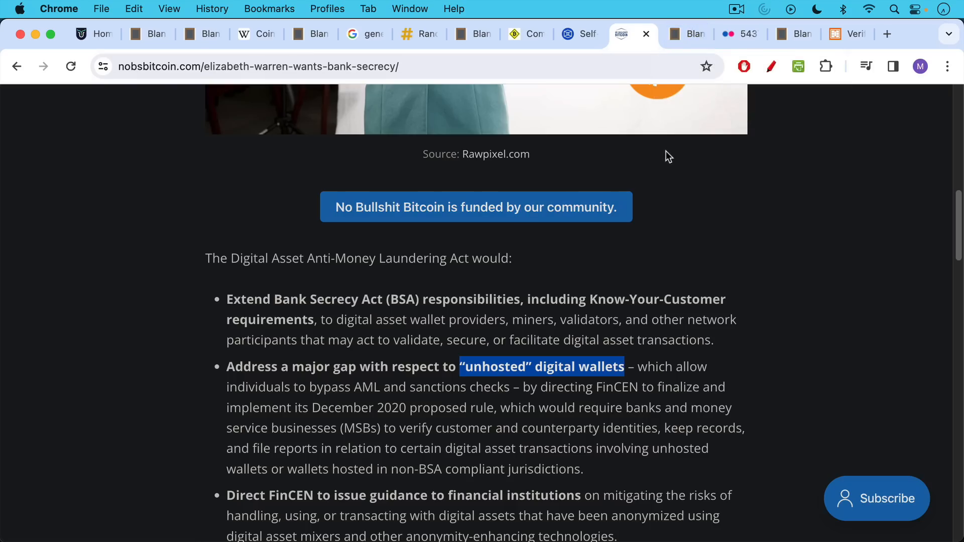
Step: Back in Blank Slate, scroll past the binary number to the coin, pen and paper list
left_click(677, 34)
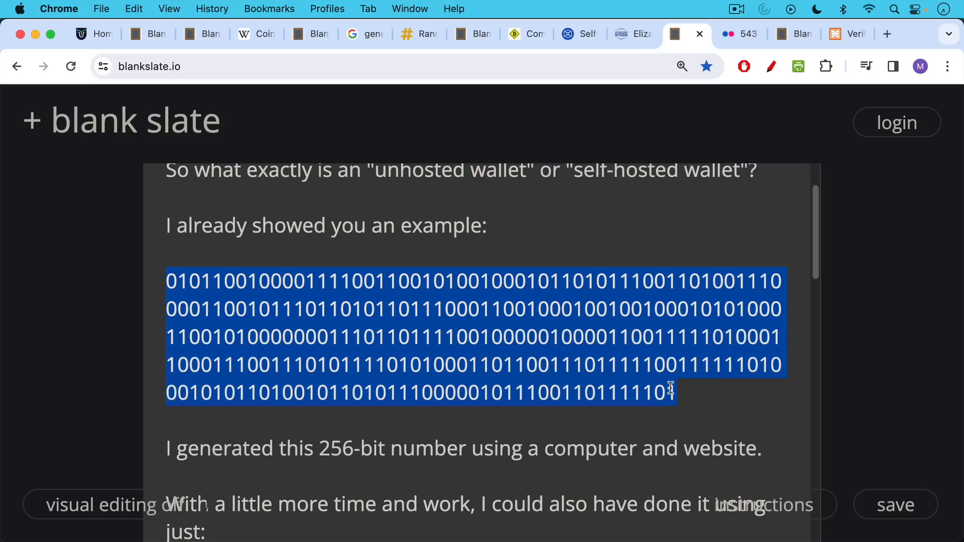
mouse_move(661, 429)
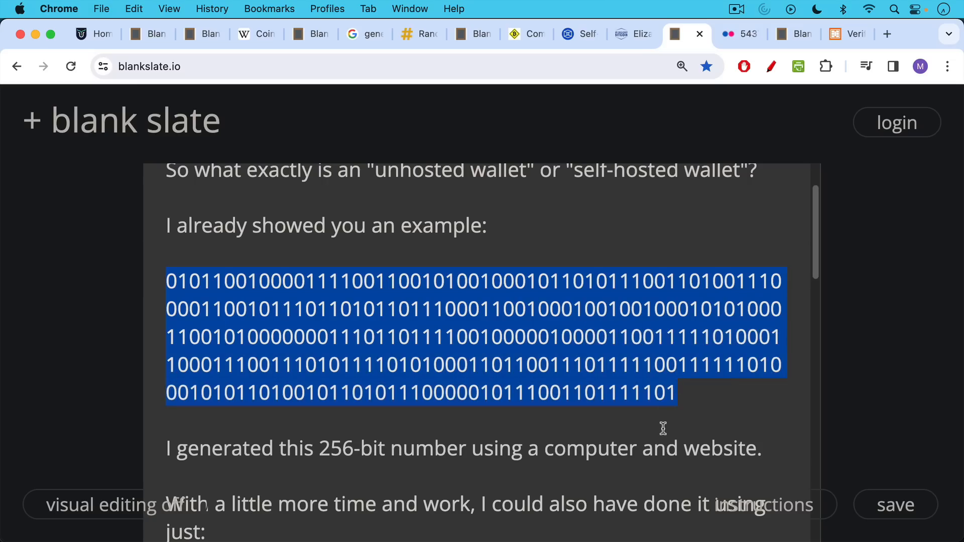
mouse_move(662, 426)
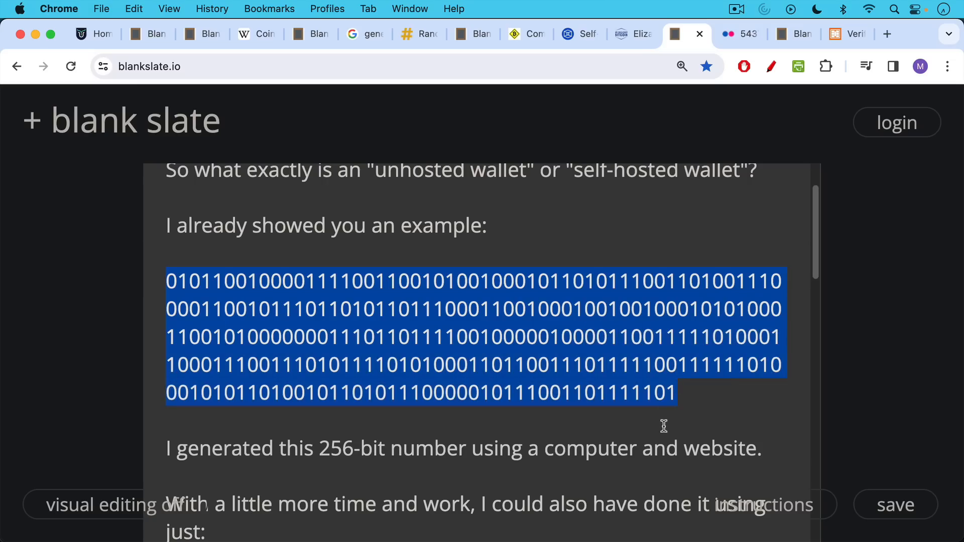
mouse_move(655, 386)
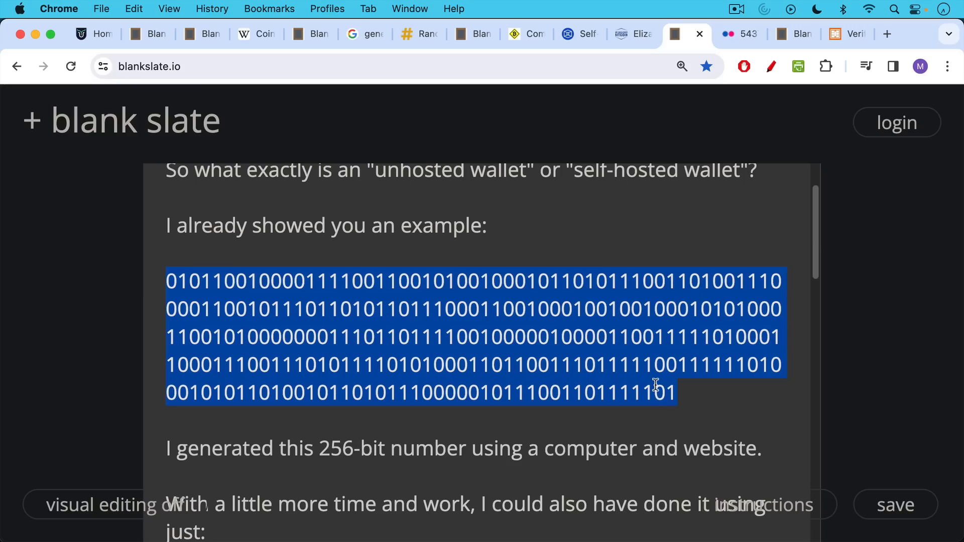
scroll("down", 3)
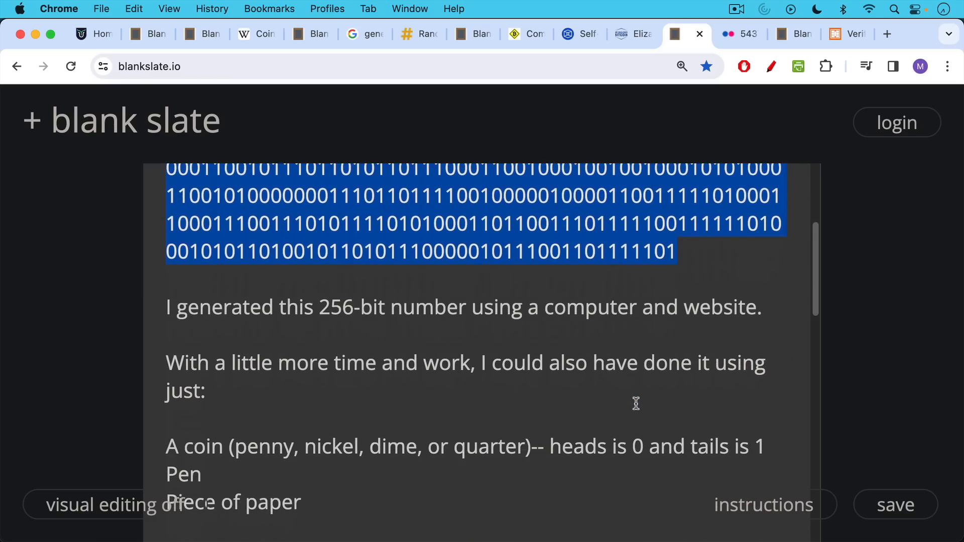
mouse_move(637, 403)
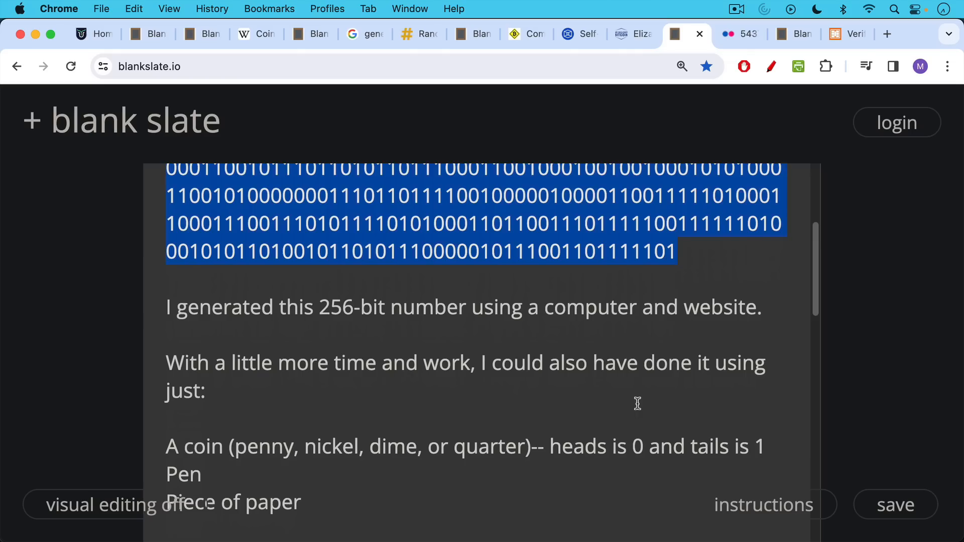
scroll("down", 3)
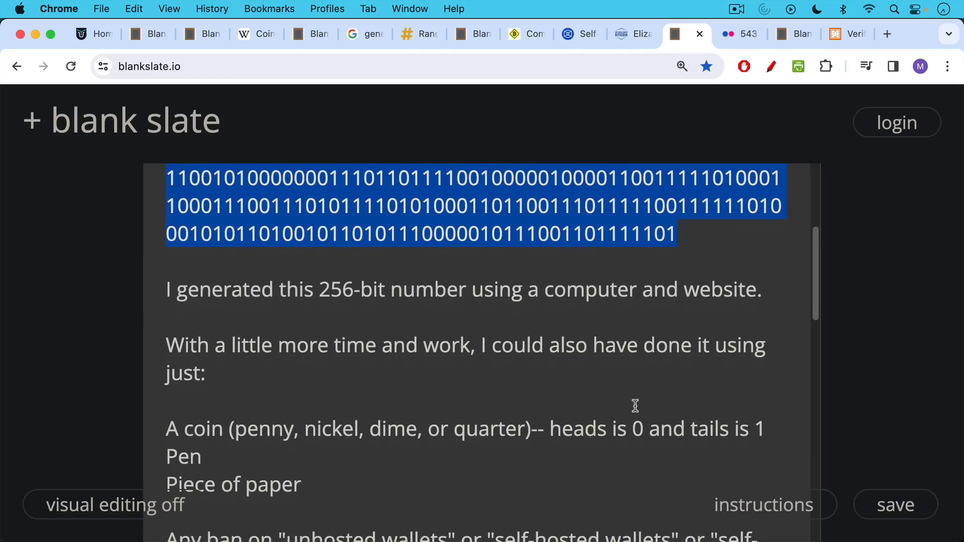
mouse_move(595, 223)
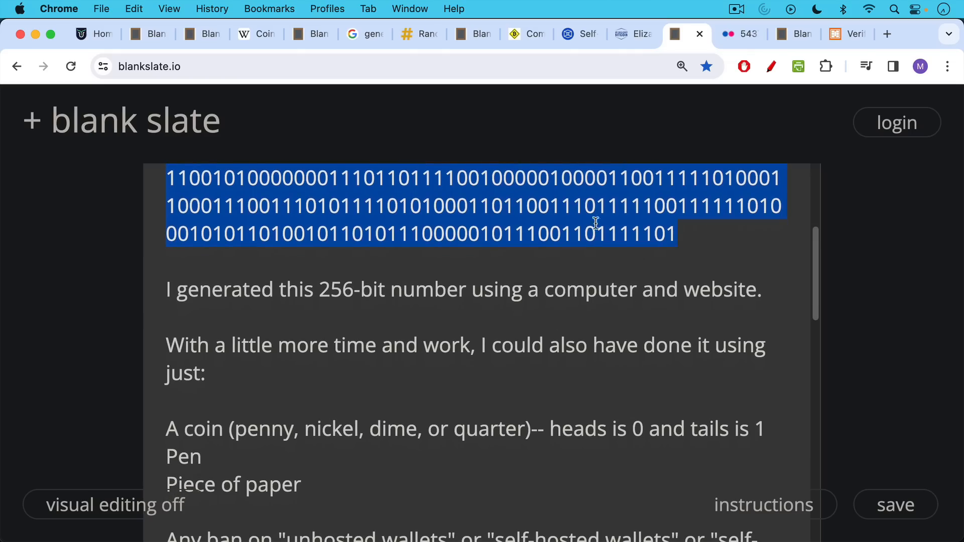
mouse_move(602, 229)
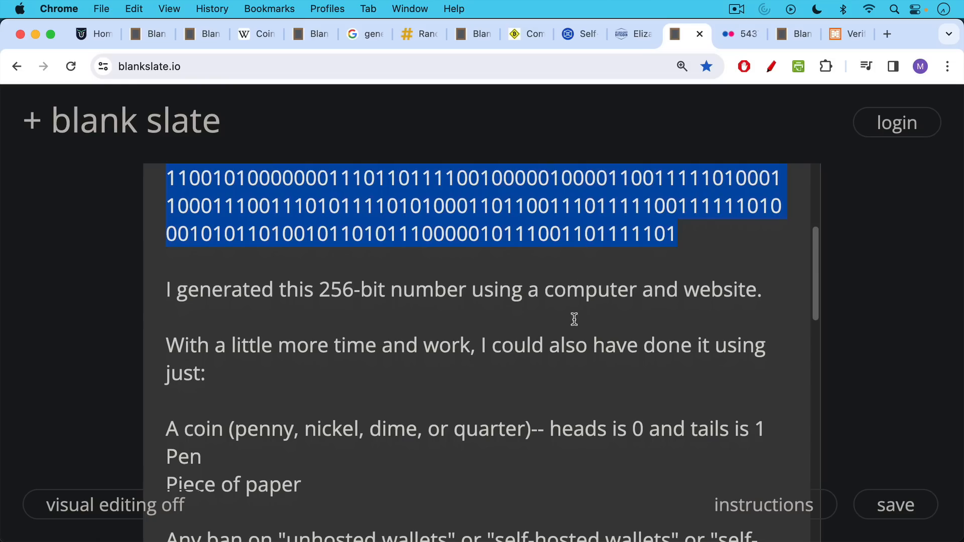
scroll("down", 3)
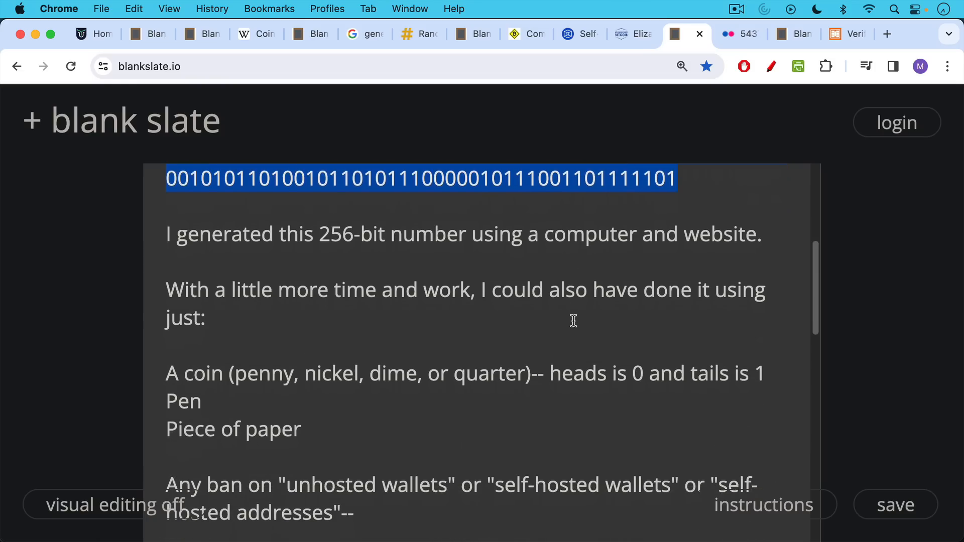
scroll("down", 3)
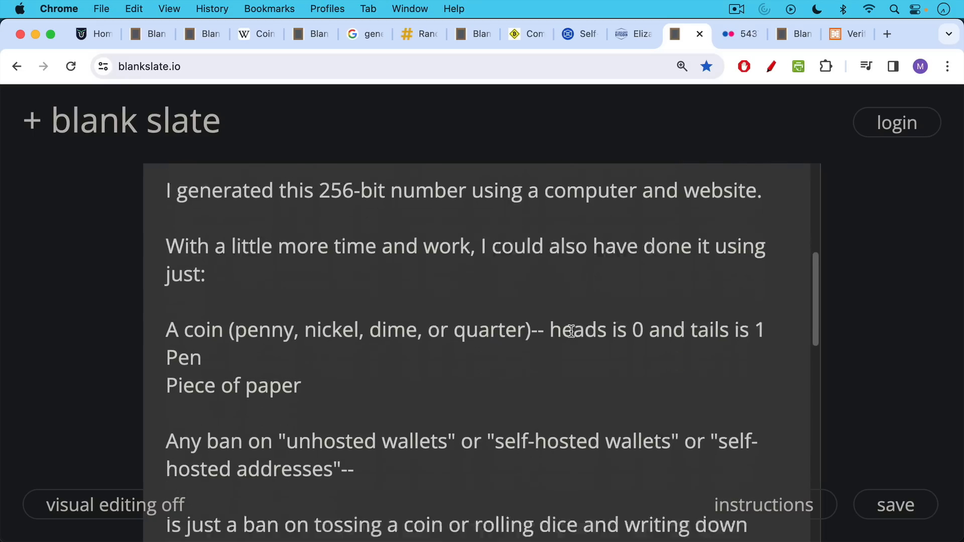
Step: Scroll the note to the lines on receiving Bitcoin offline and posting QR codes around town
scroll("down", 3)
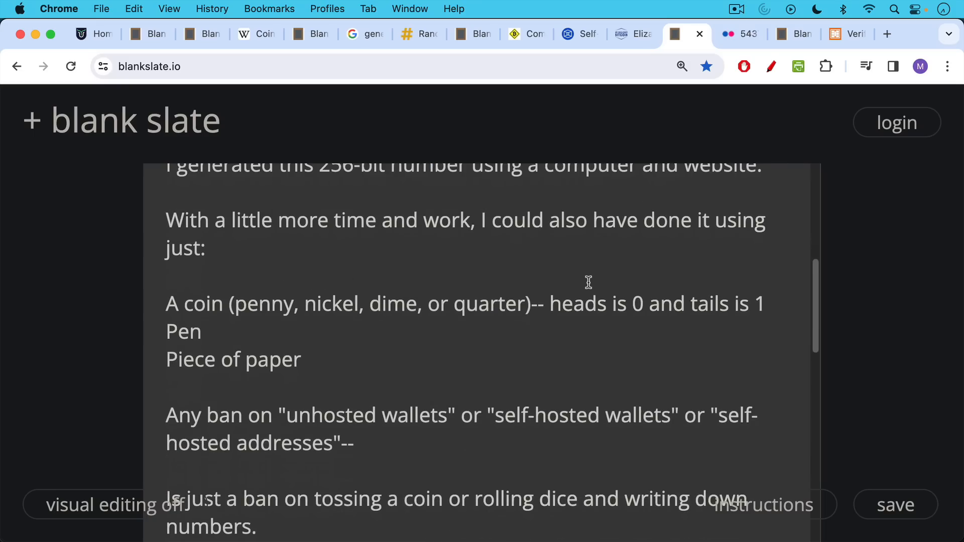
mouse_move(555, 326)
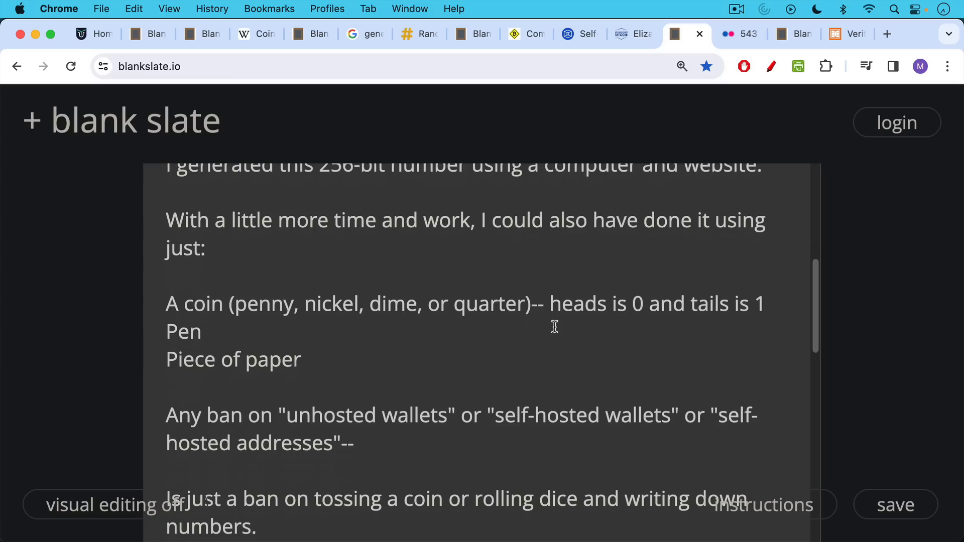
scroll("down", 3)
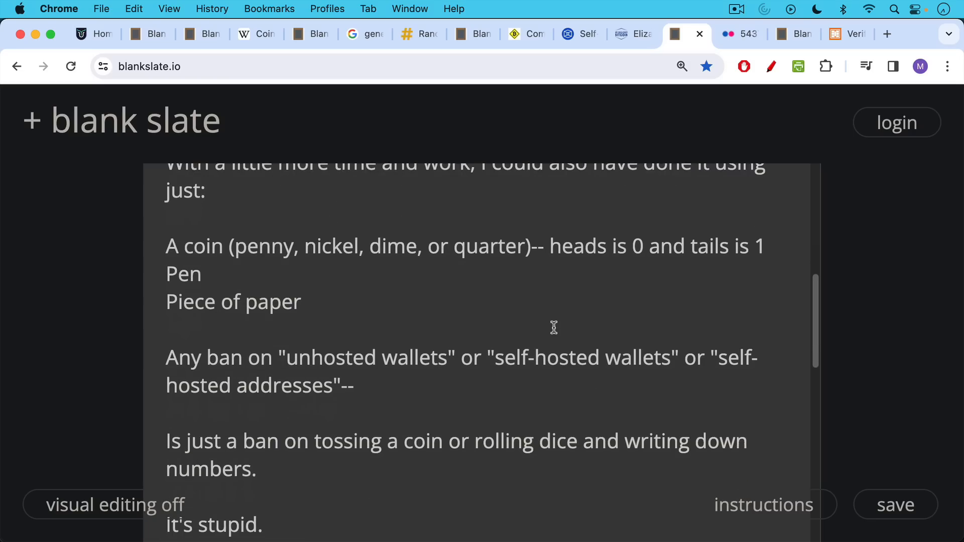
mouse_move(554, 328)
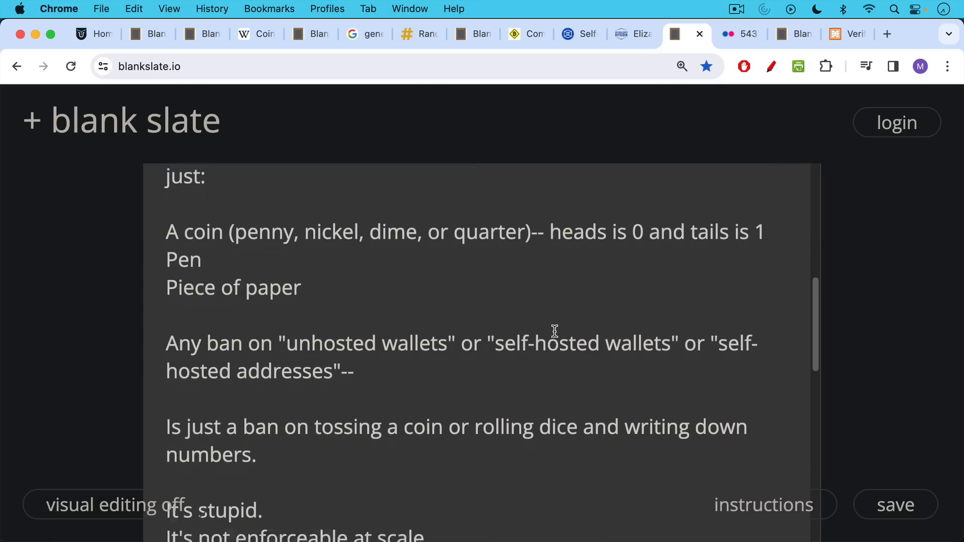
scroll("down", 3)
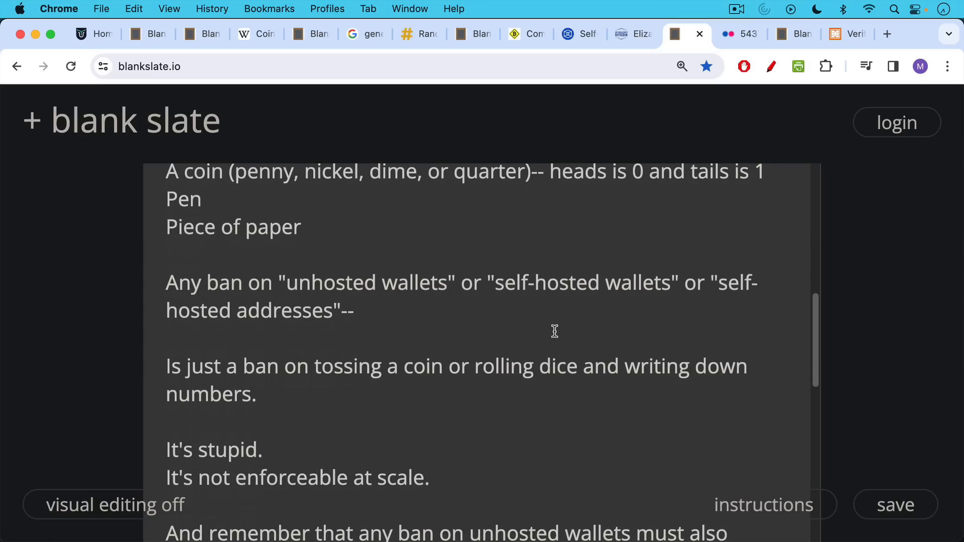
scroll("down", 3)
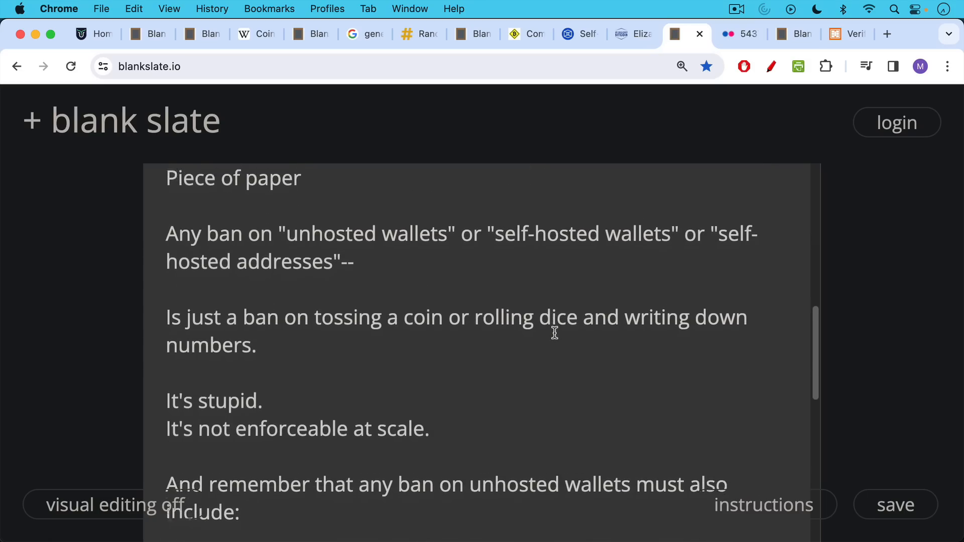
scroll("down", 3)
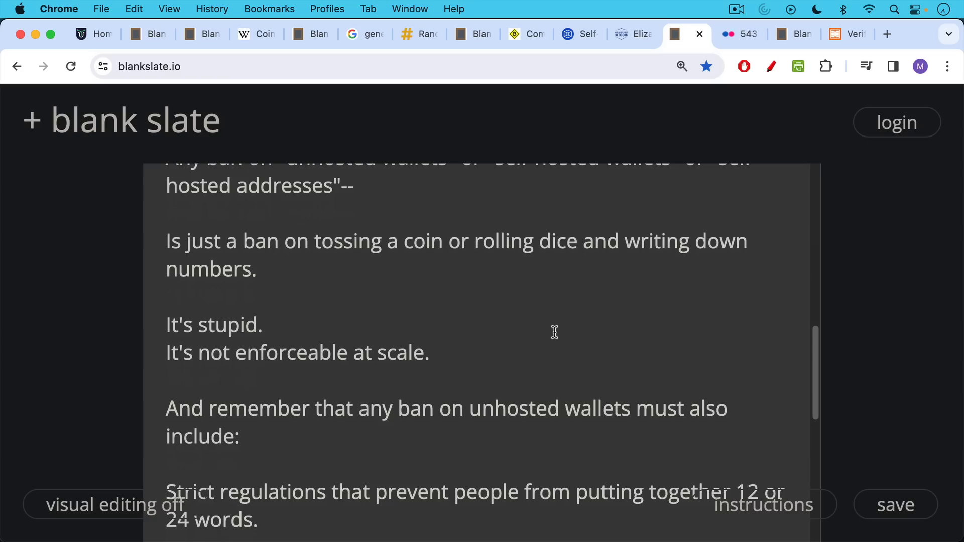
scroll("down", 3)
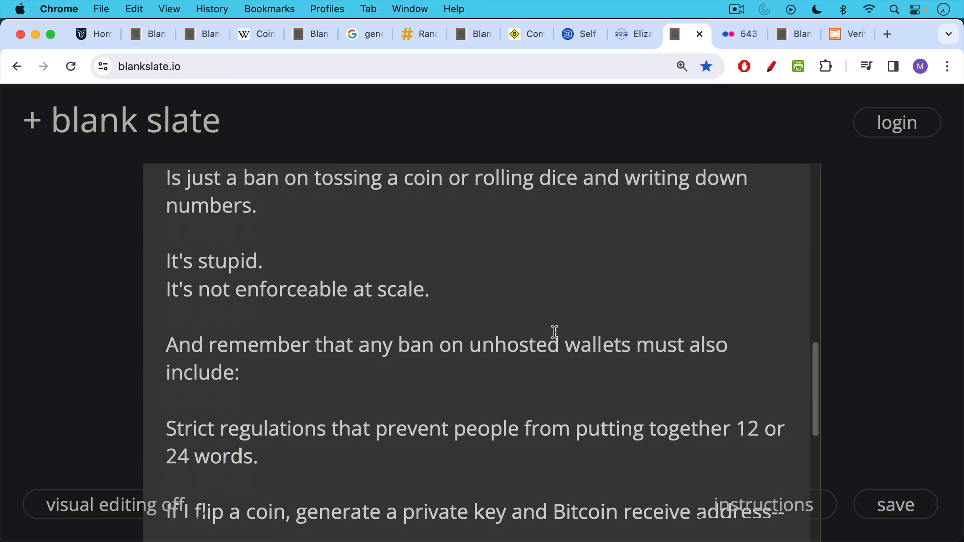
scroll("down", 3)
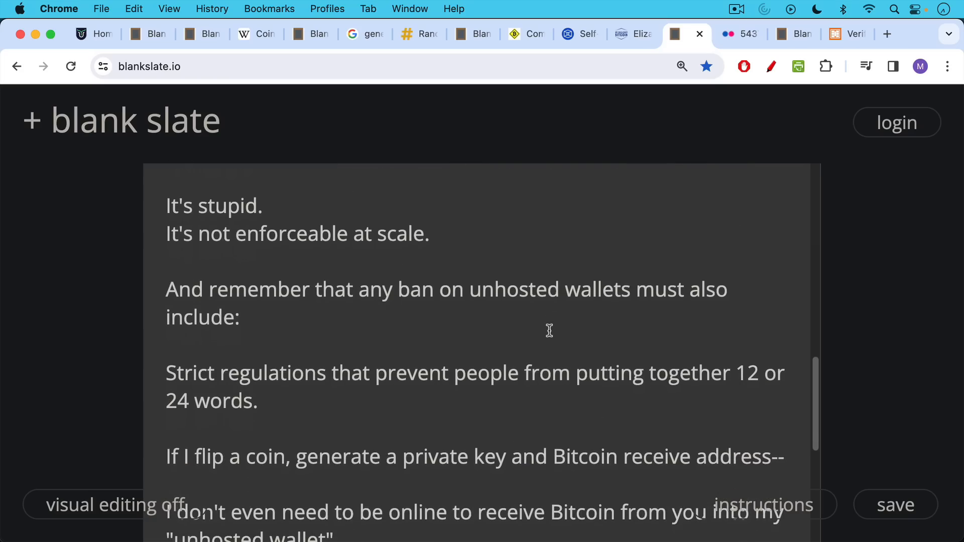
mouse_move(550, 326)
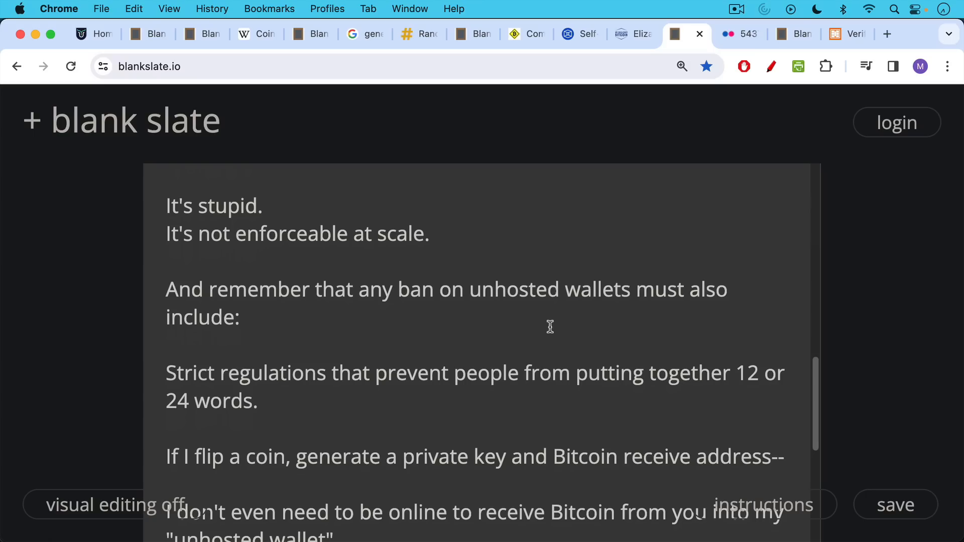
mouse_move(548, 335)
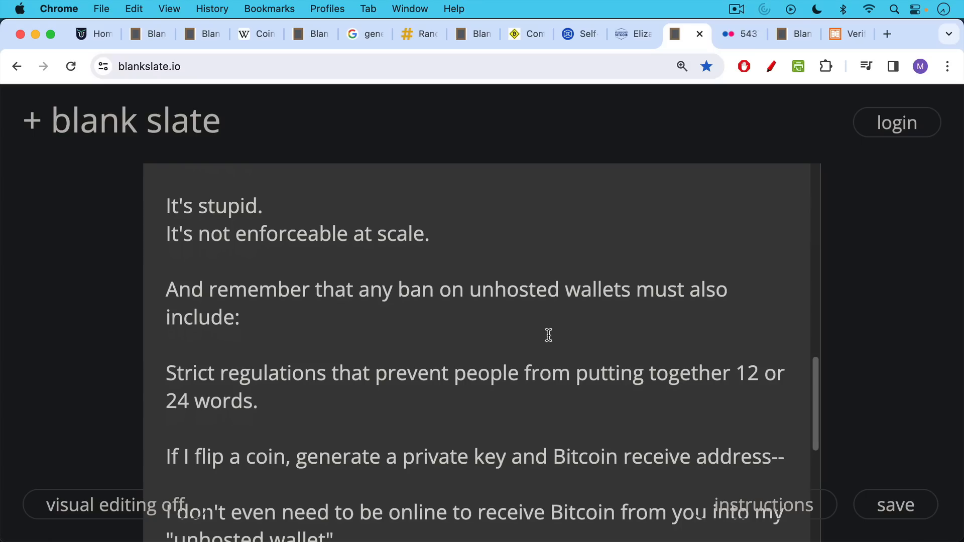
scroll("down", 3)
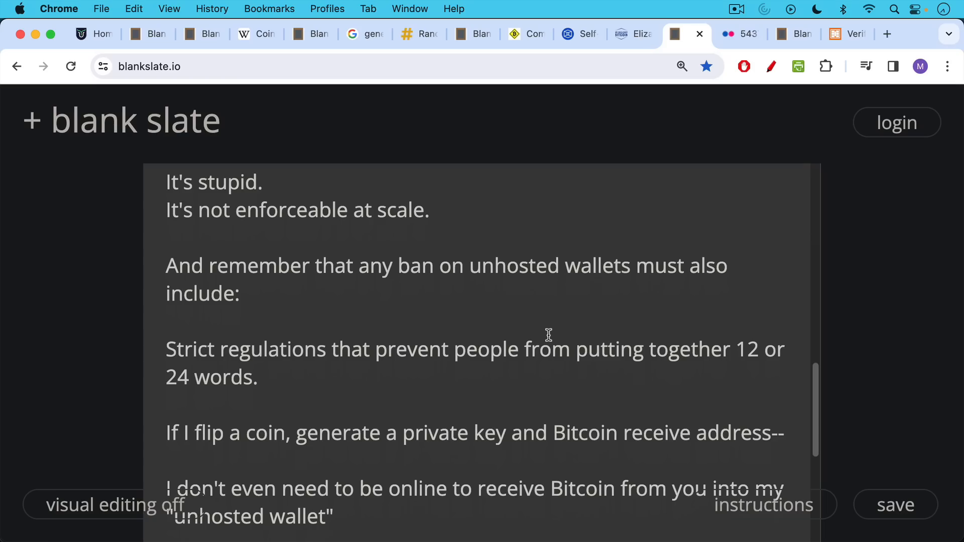
scroll("down", 3)
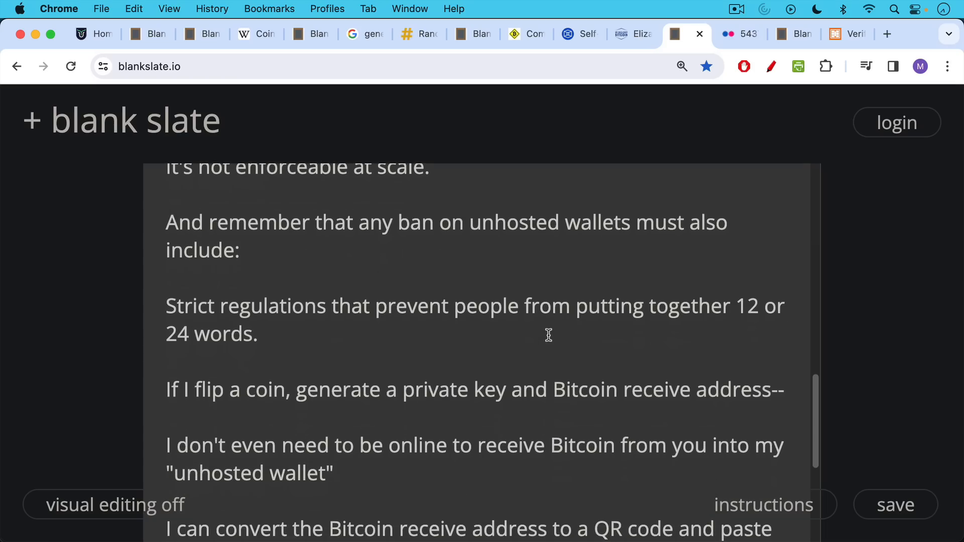
scroll("down", 3)
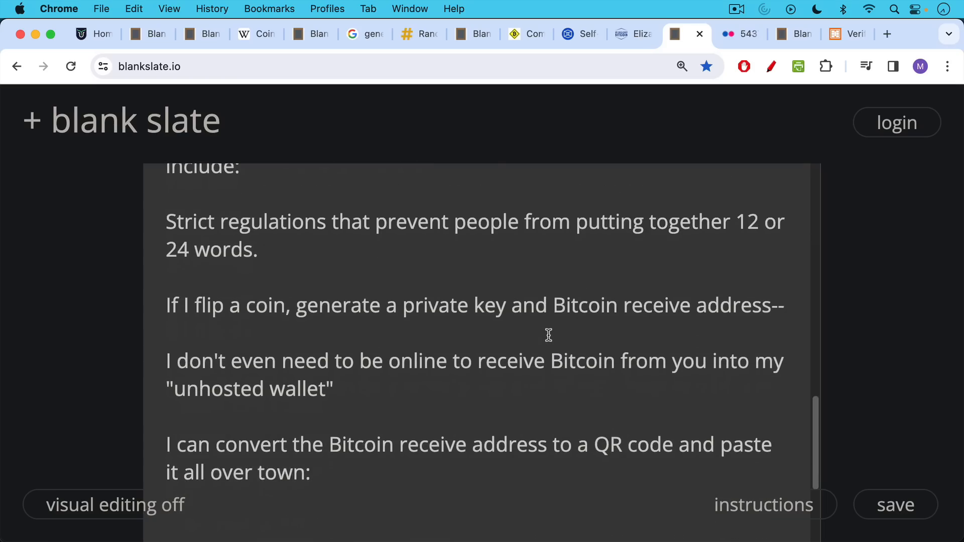
mouse_move(550, 335)
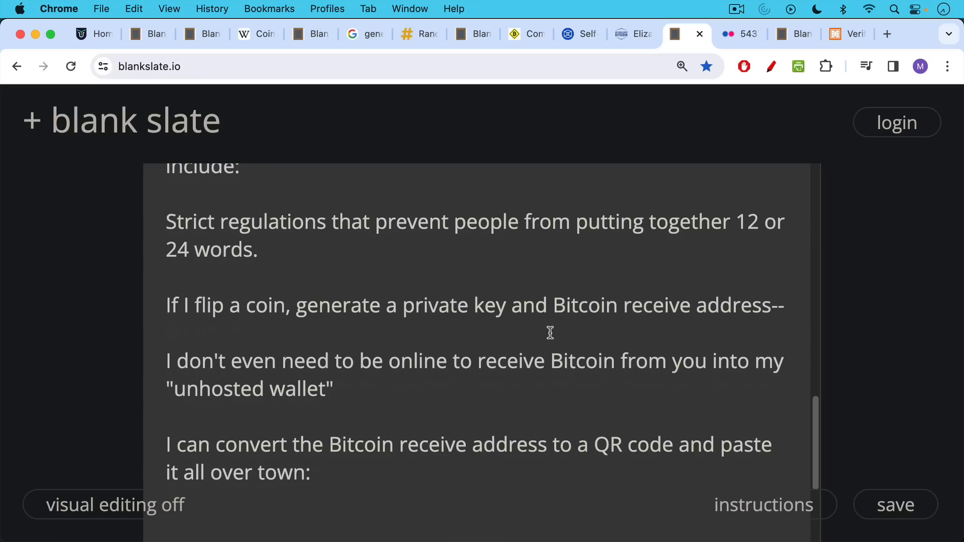
Step: Switch to the note on banning QR codes and paper and read to 'Good luck'
left_click(727, 34)
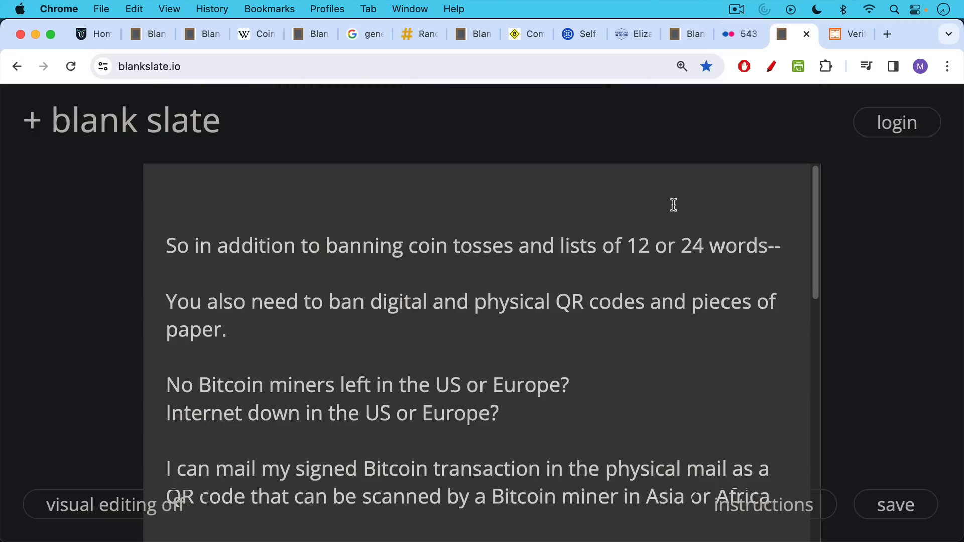
mouse_move(670, 203)
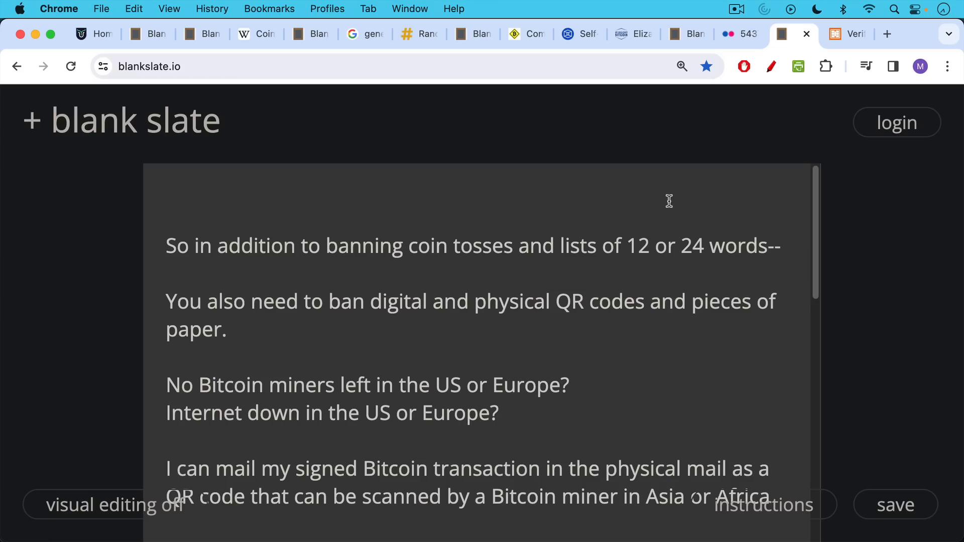
mouse_move(662, 218)
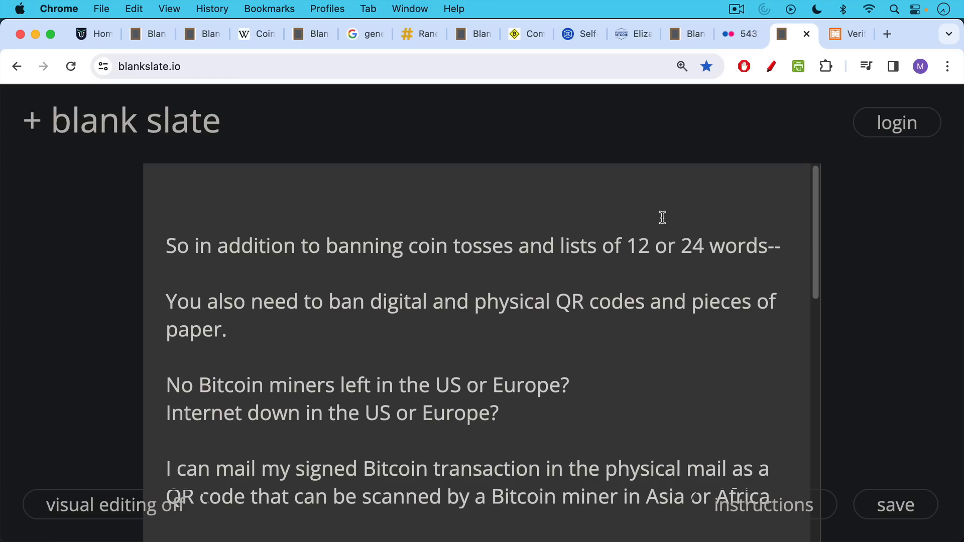
scroll("down", 3)
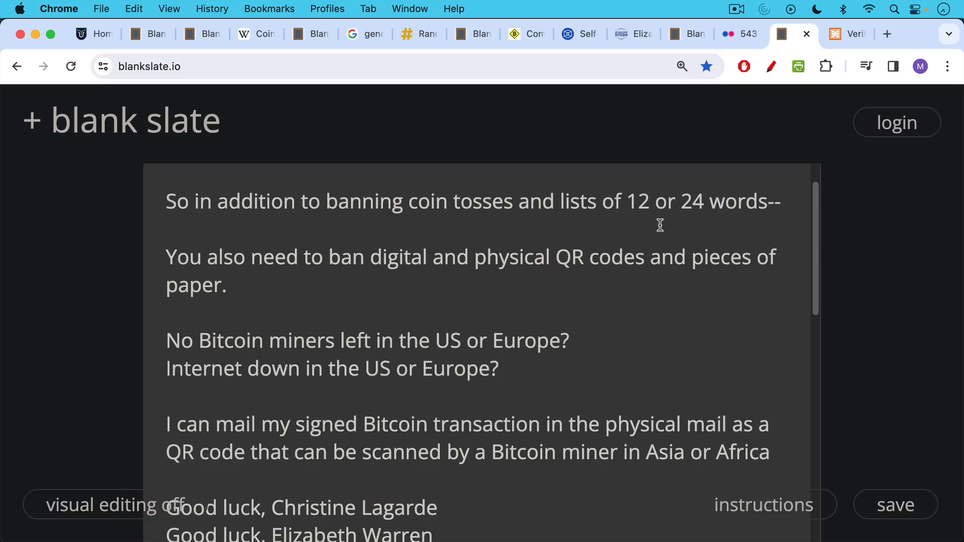
mouse_move(661, 224)
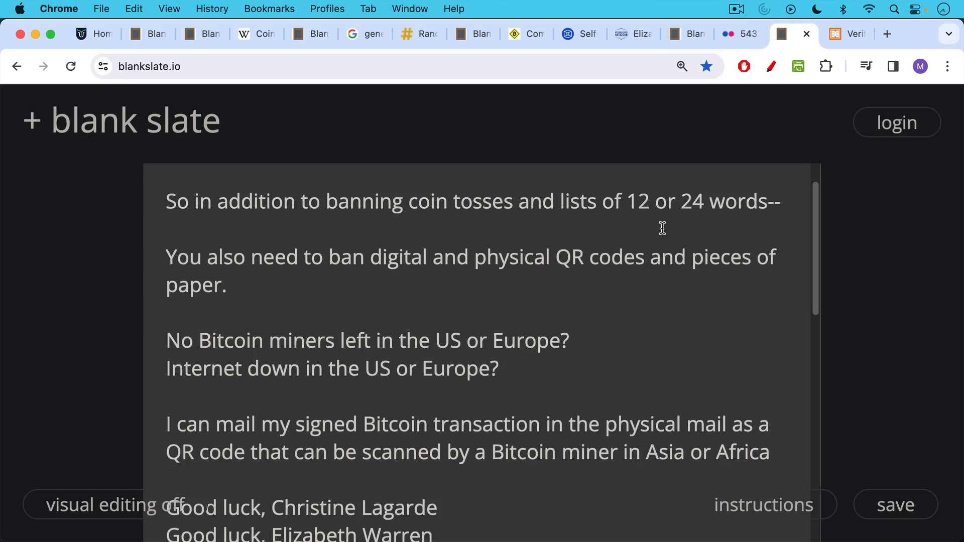
mouse_move(658, 238)
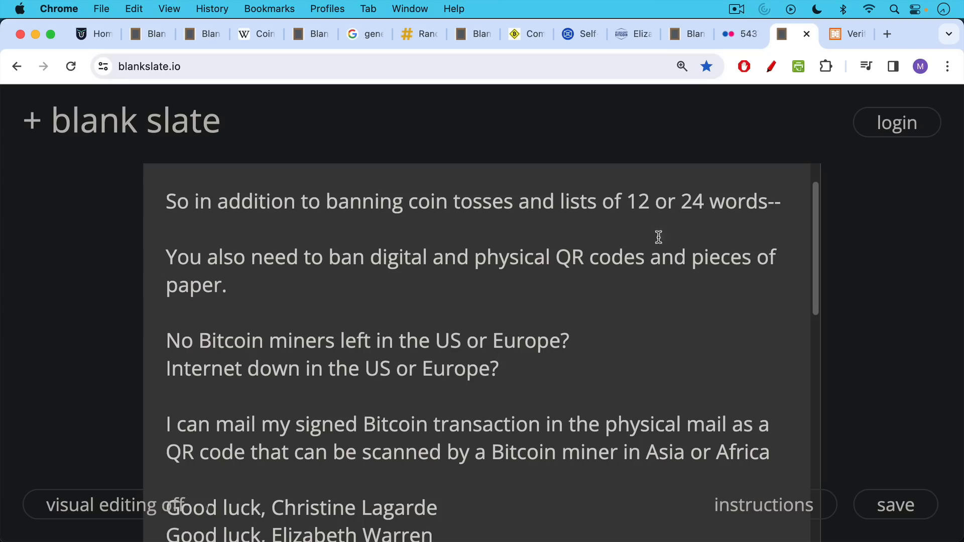
scroll("down", 3)
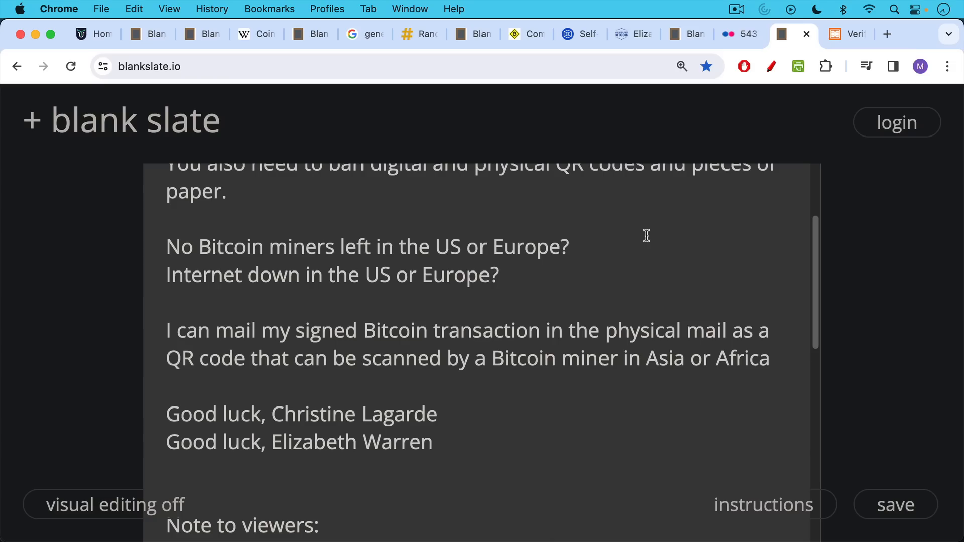
Step: Read the 'Note to viewers' warning: use precision dice, not untrusted websites or mental randomness
scroll("down", 3)
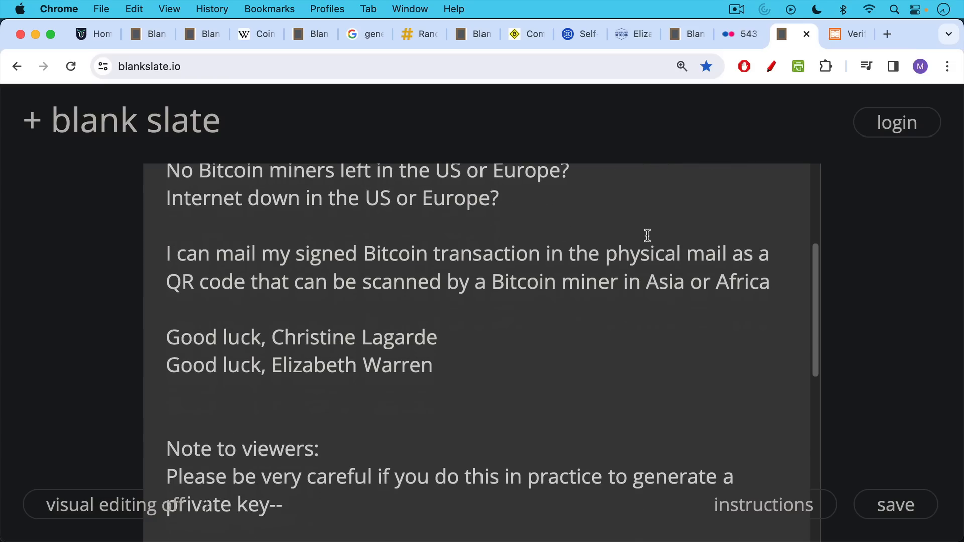
scroll("down", 3)
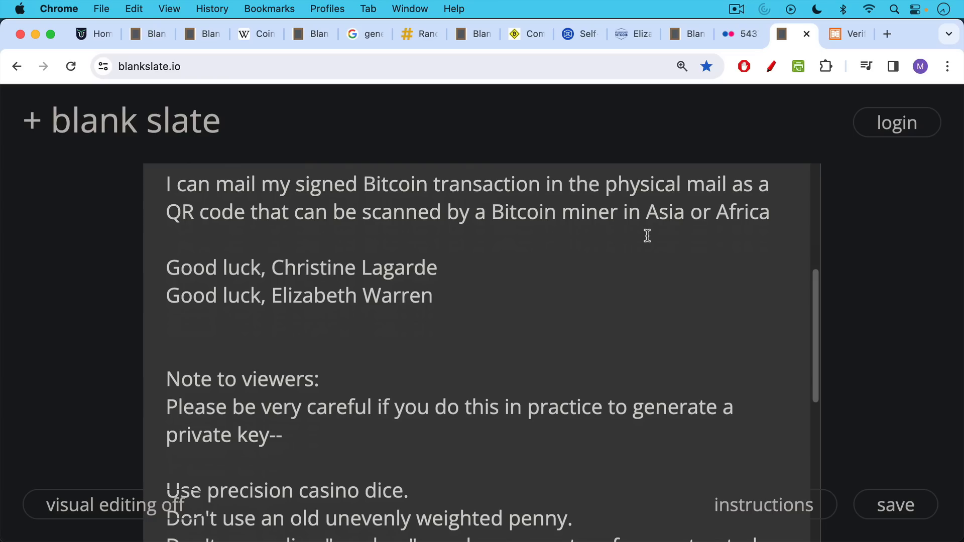
scroll("down", 3)
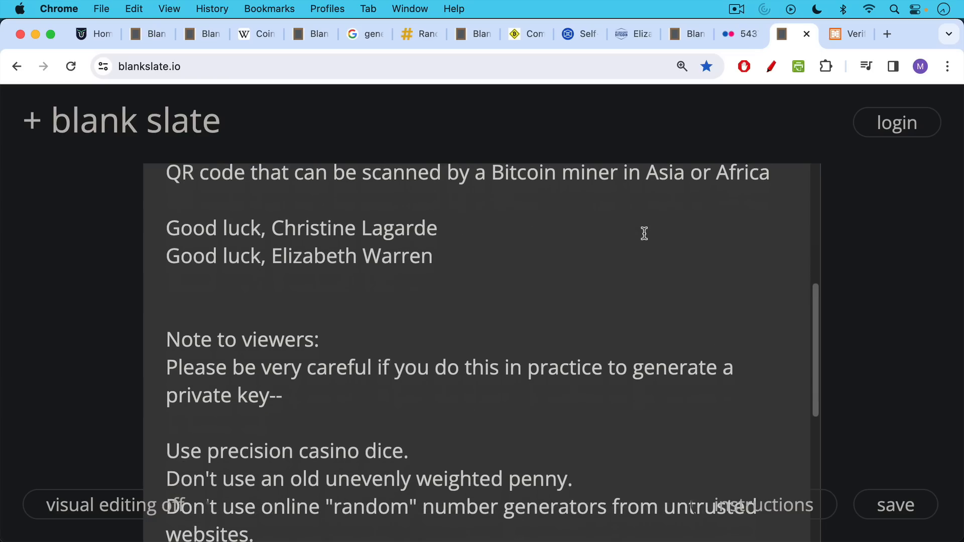
scroll("down", 3)
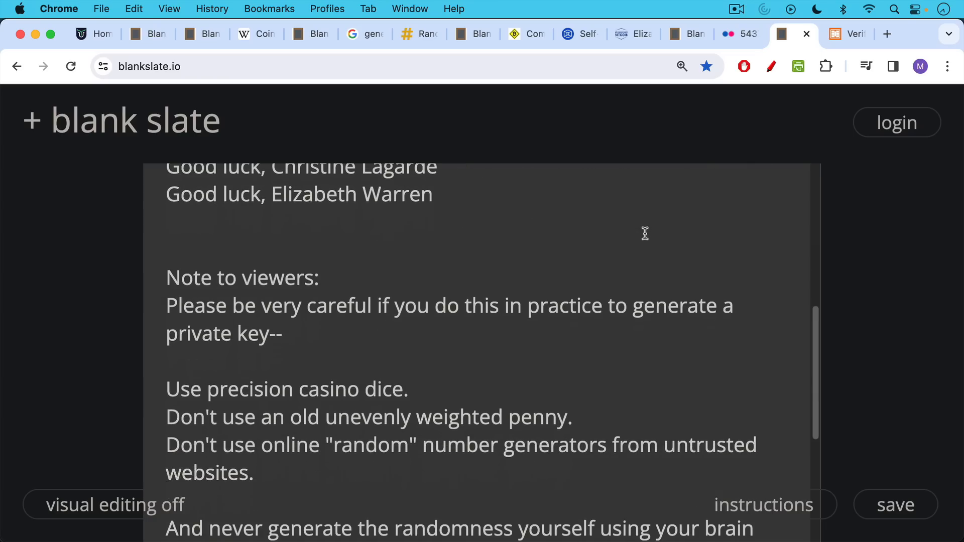
mouse_move(644, 231)
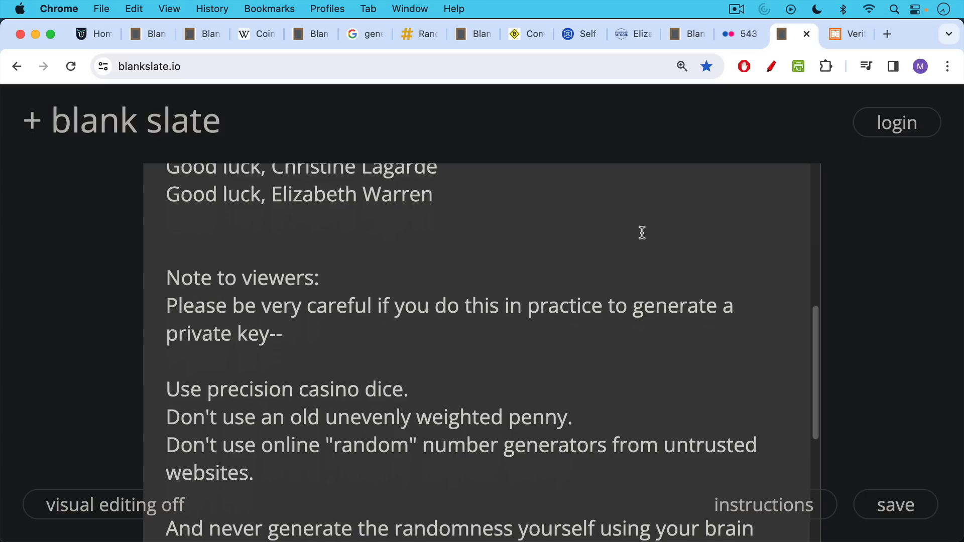
scroll("down", 3)
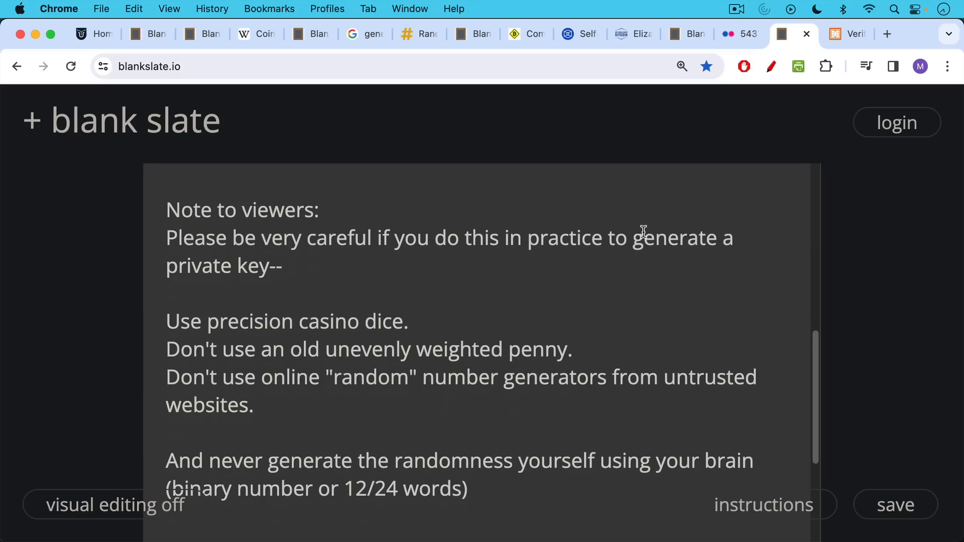
mouse_move(628, 71)
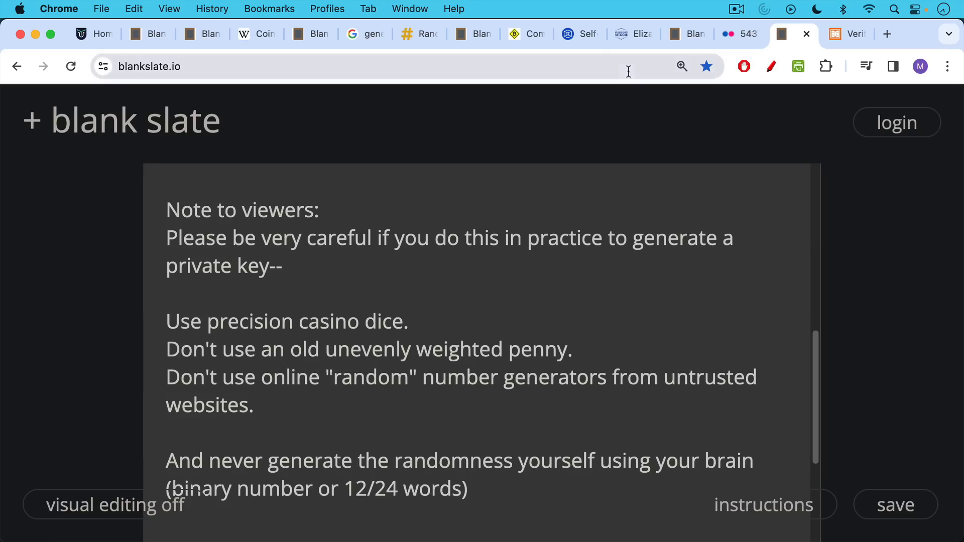
left_click(525, 33)
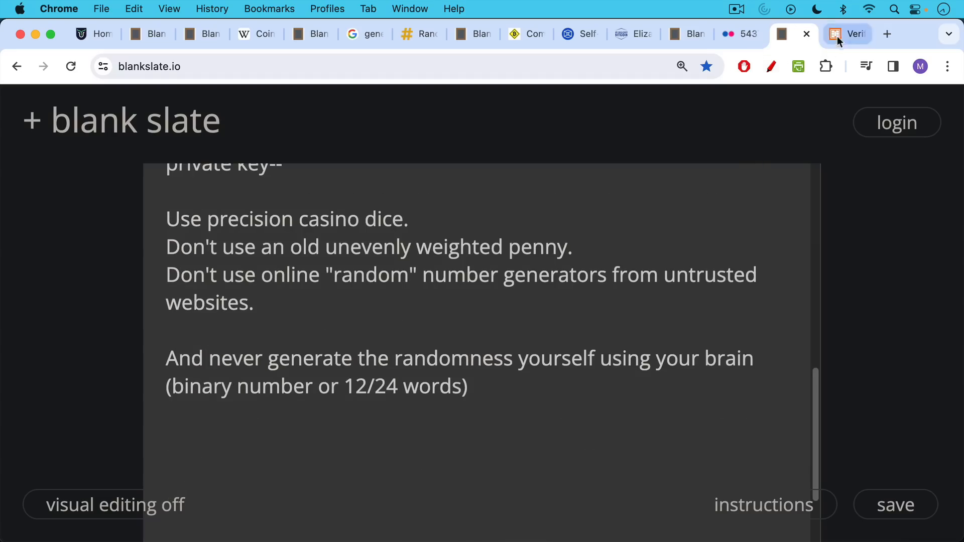
Step: View Coldcard's 'Verifying Dice Roll Math' page, then return to Wikipedia's Coin flipping article
left_click(852, 33)
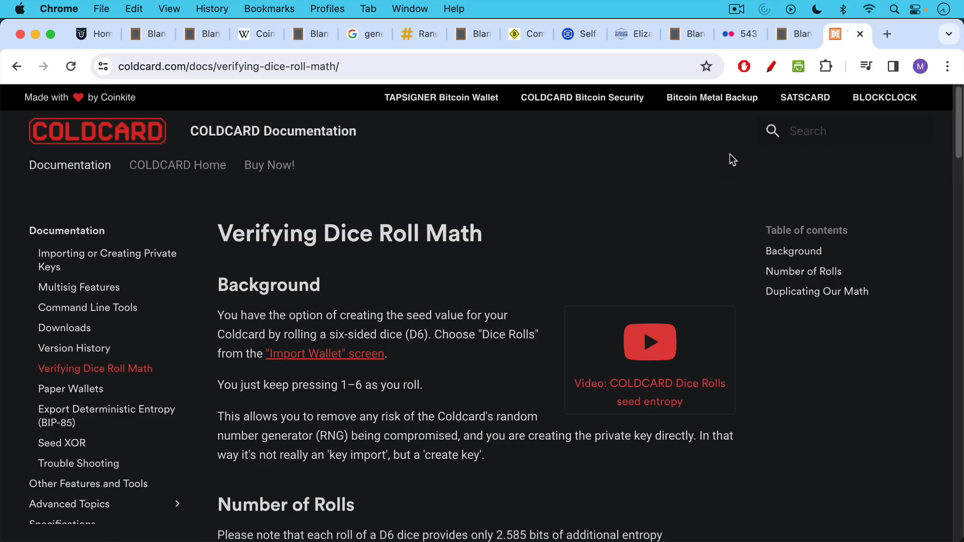
mouse_move(728, 157)
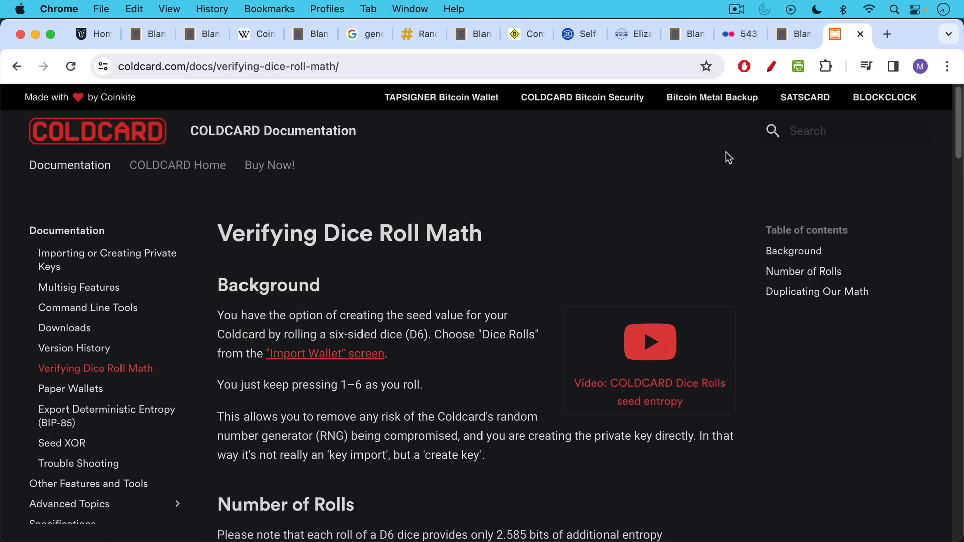
mouse_move(683, 141)
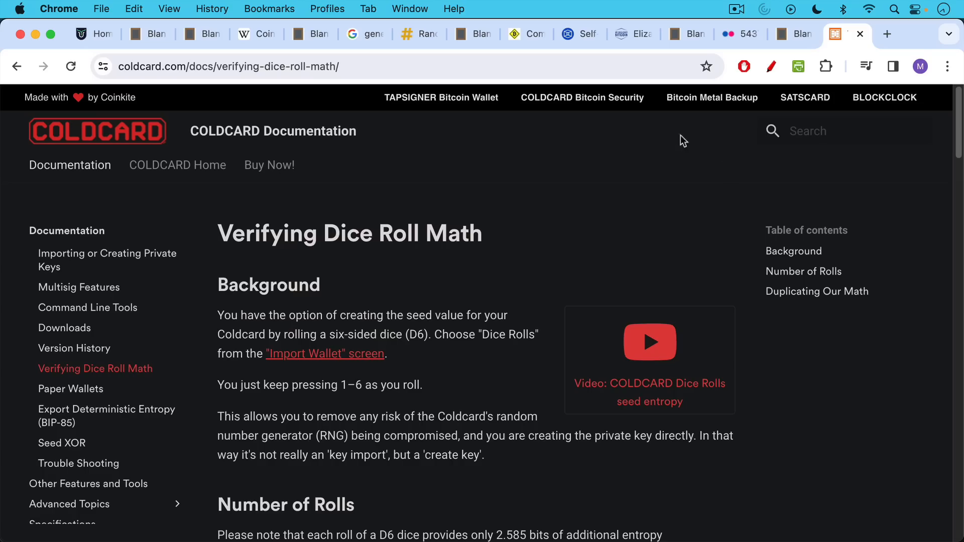
mouse_move(456, 84)
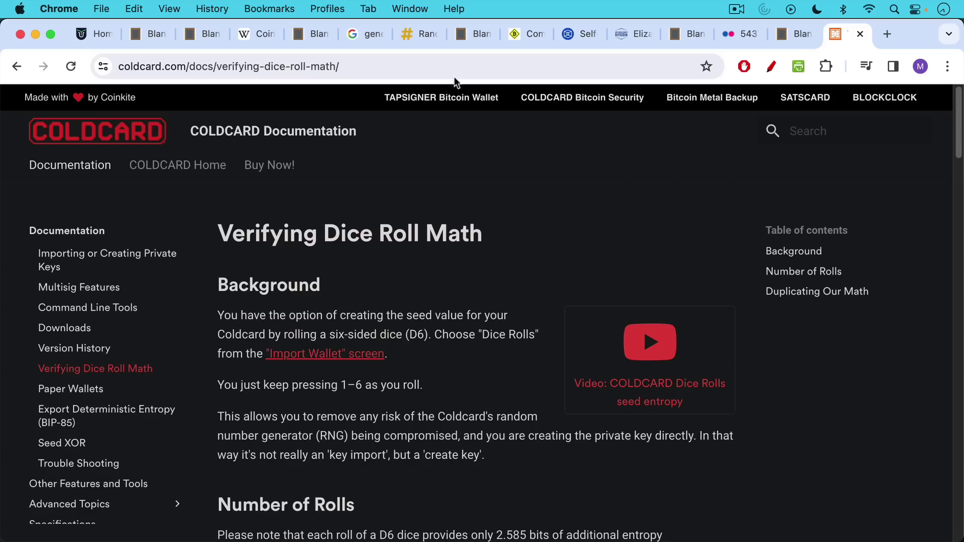
mouse_move(574, 35)
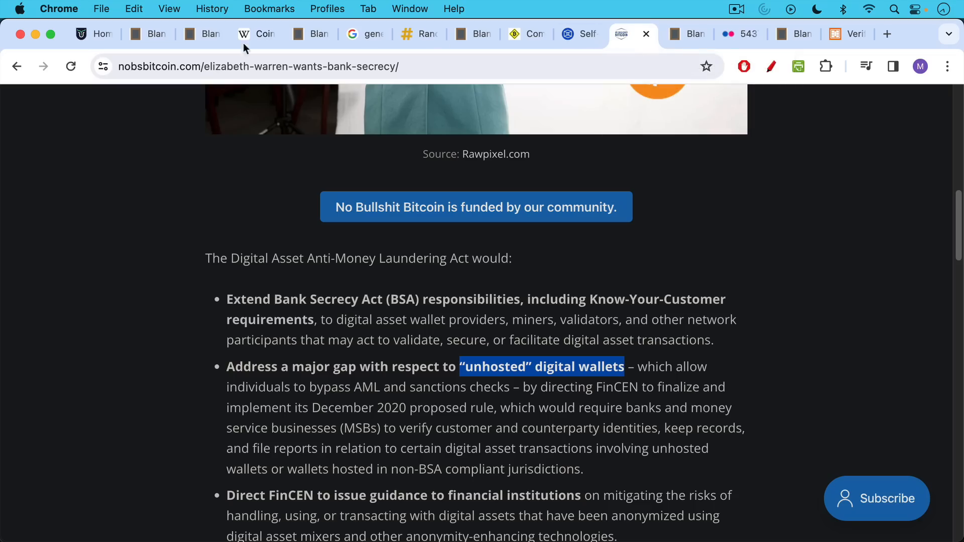
left_click(254, 34)
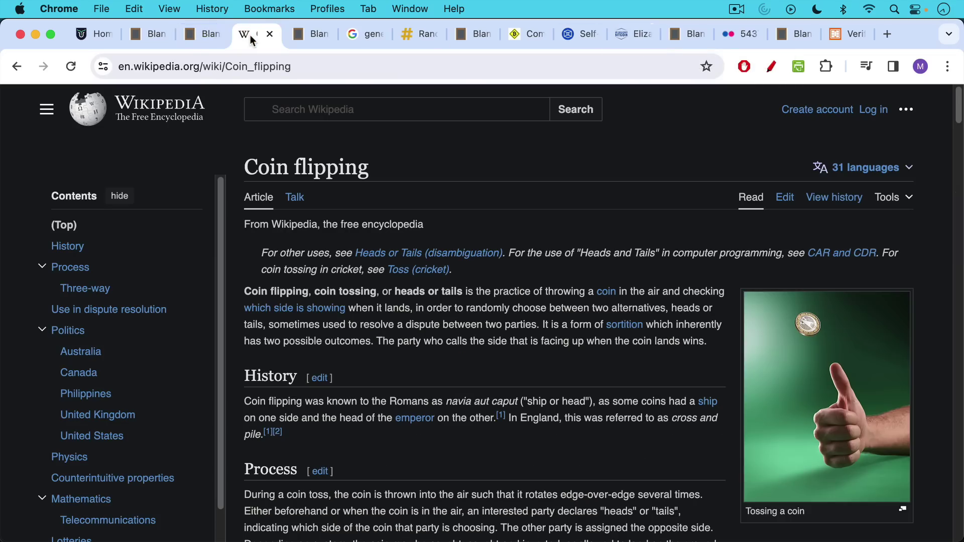